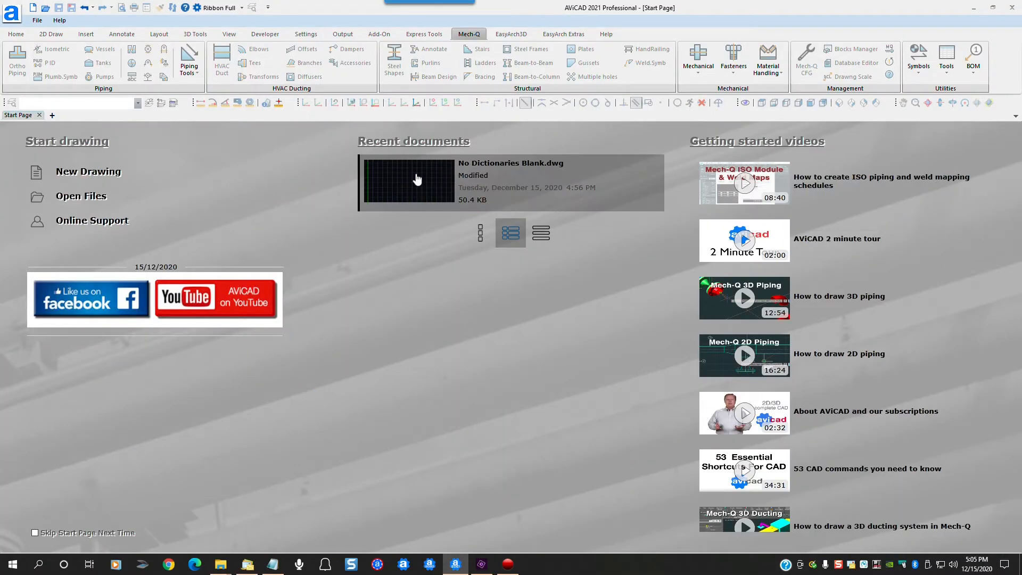
Open No Dictionaries Blank.dwg and dismiss the Mech-Q alert permanently
double_click(417, 182)
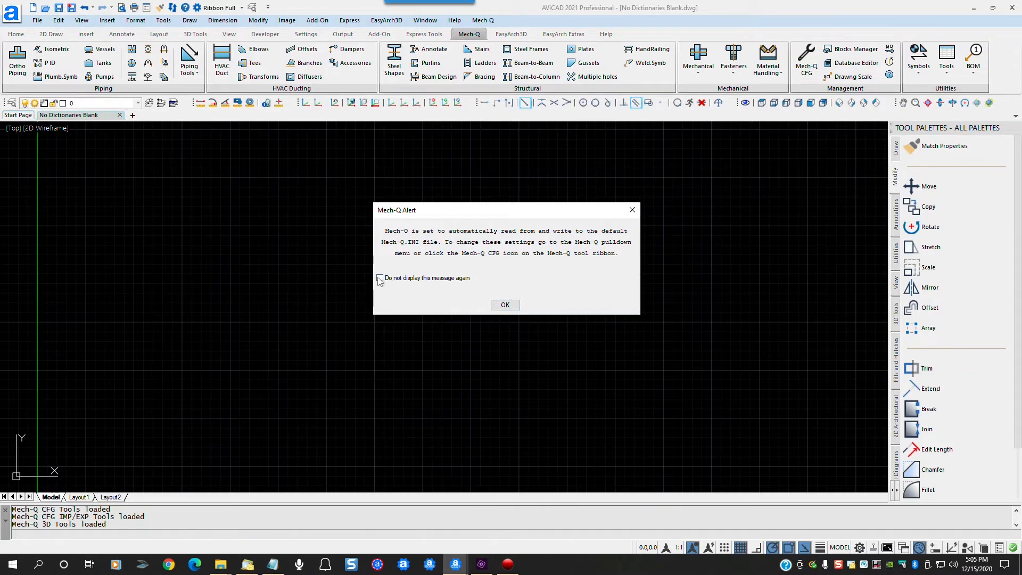
click(380, 278)
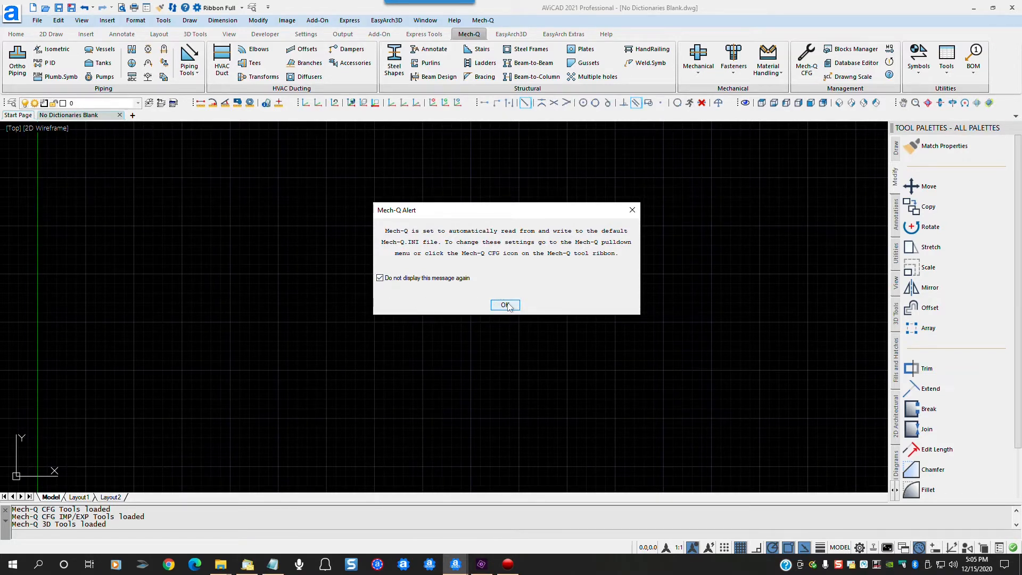
click(504, 305)
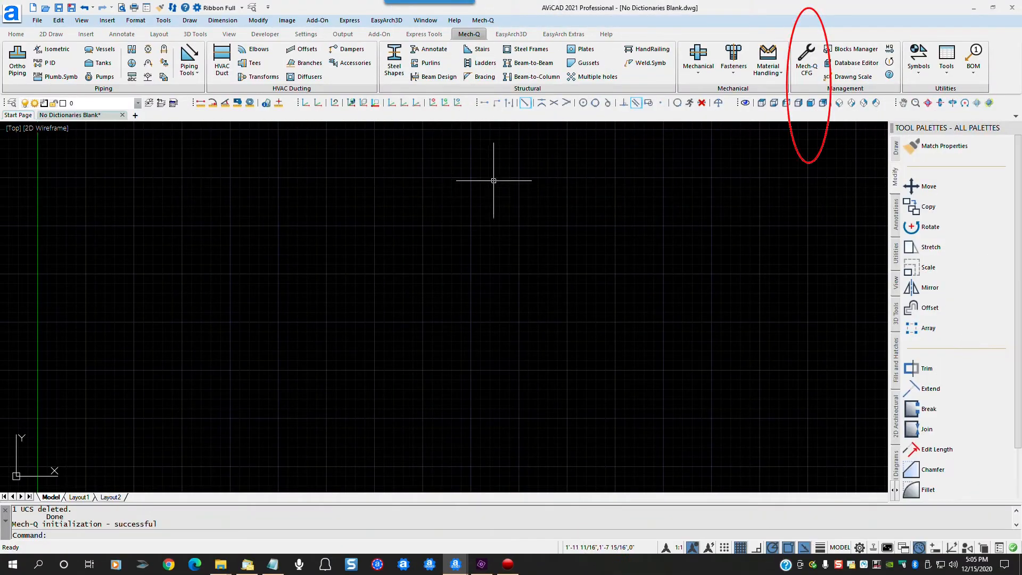
Bring up the Mech-Q Configuration dialog from the Mech-Q ribbon
click(481, 20)
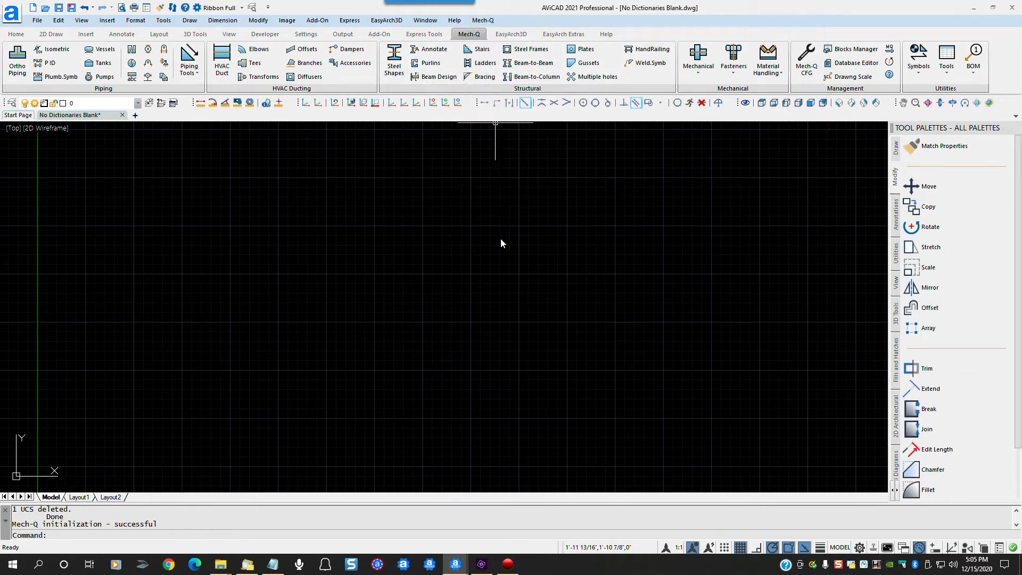
click(806, 59)
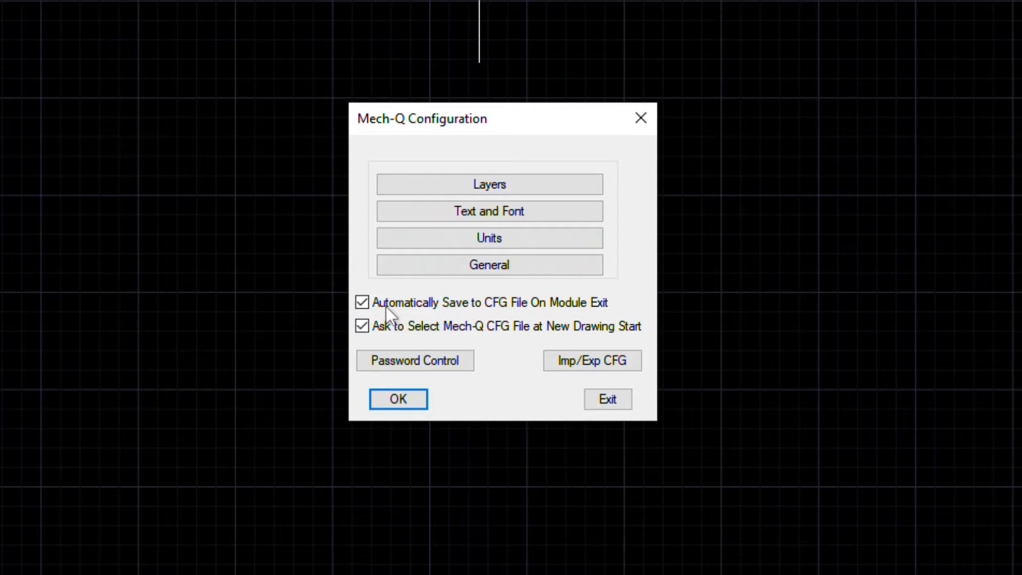
Disable auto-save of CFG on module exit and the new-drawing CFG prompt, then confirm
click(362, 301)
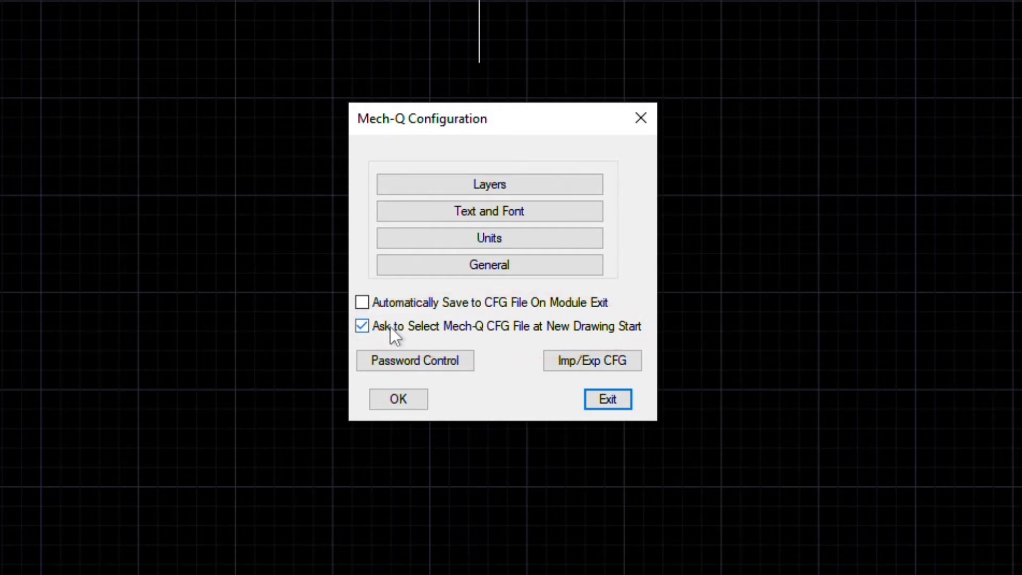
click(362, 326)
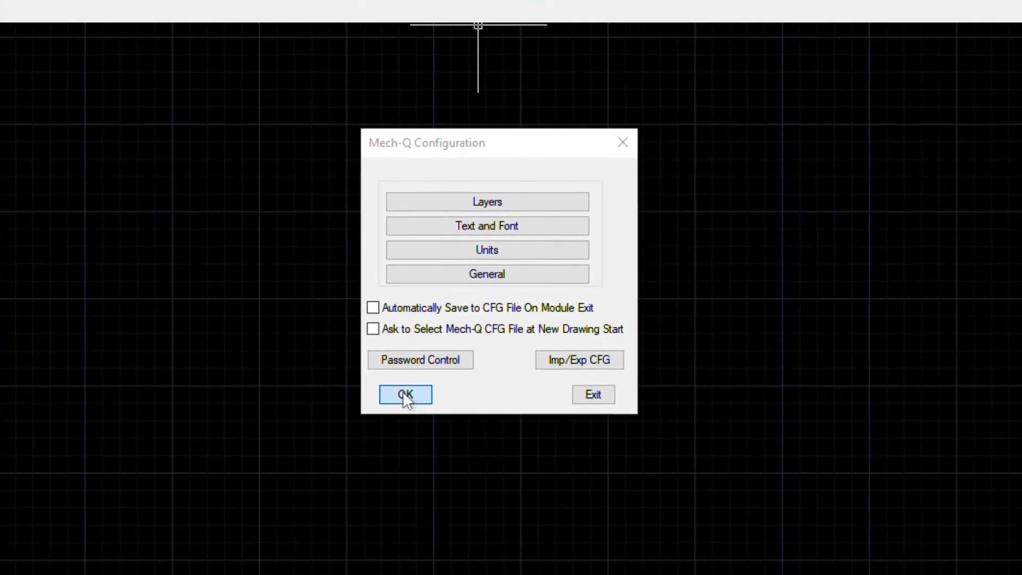
click(405, 394)
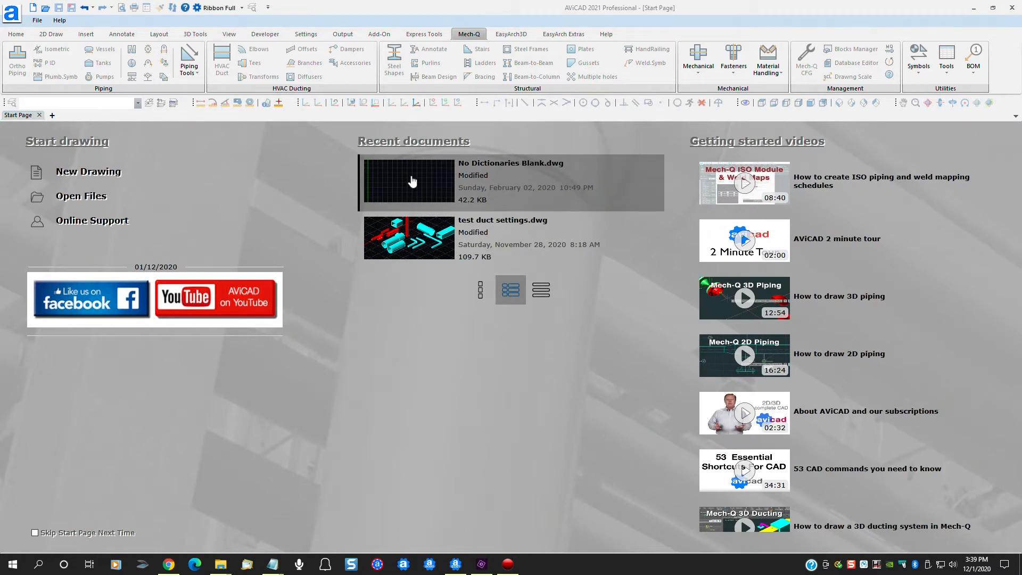
Reopen No Dictionaries Blank.dwg and load the Mech-Q default settings file
double_click(409, 181)
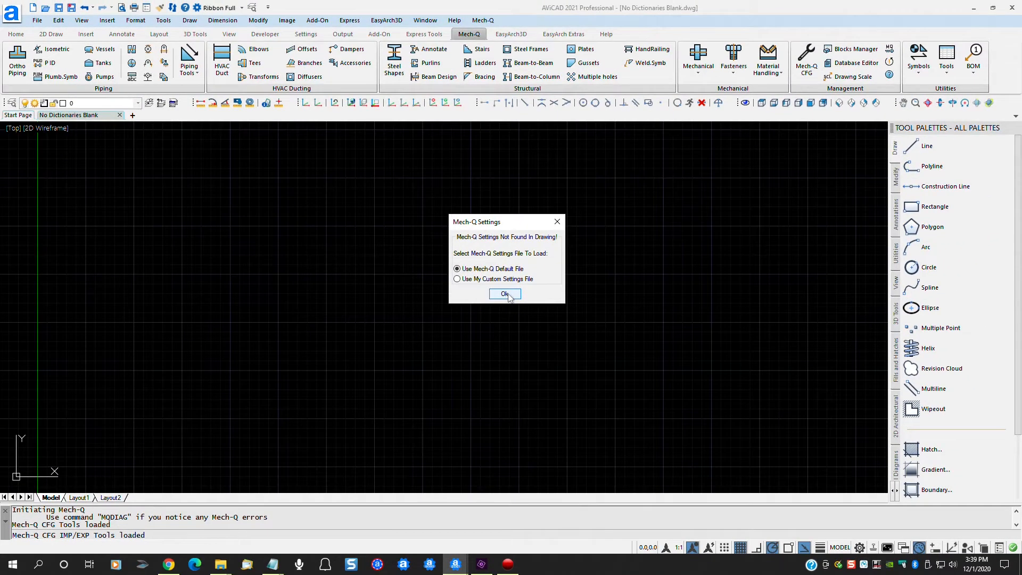
click(504, 294)
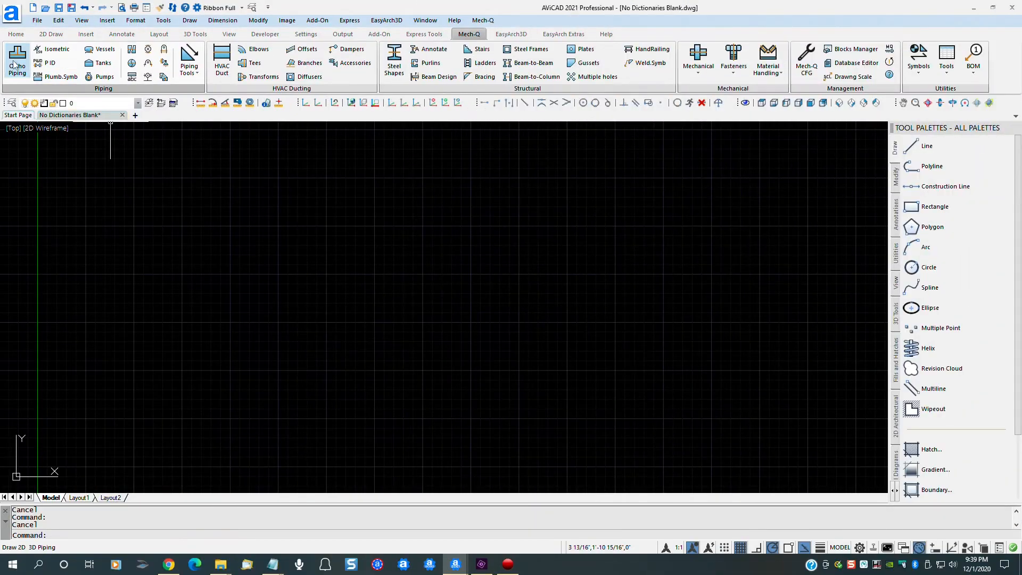
Review the Ortho Piping draw options and place a 3D carbon steel pipe elbow
click(17, 62)
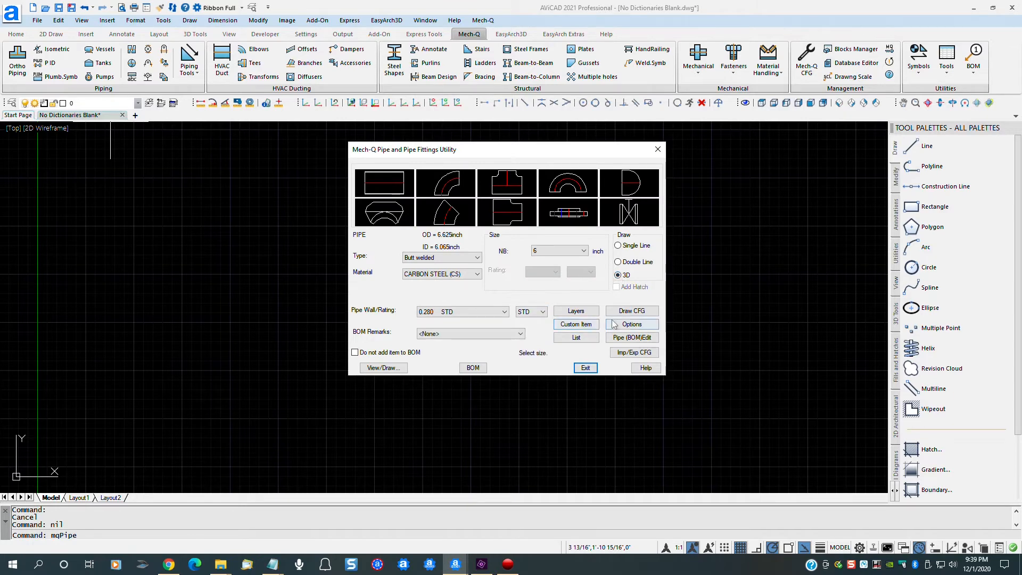
click(631, 324)
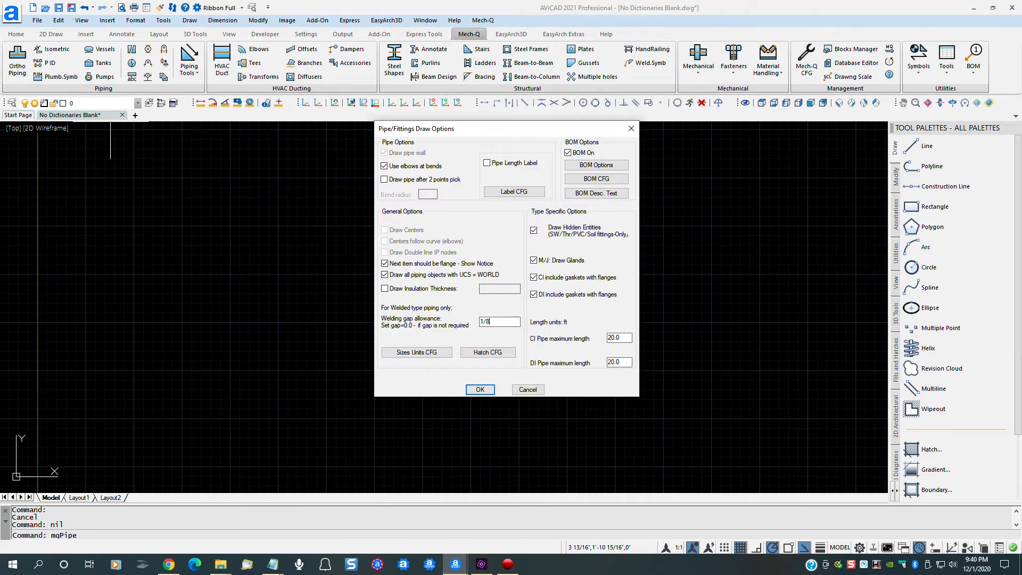
click(480, 389)
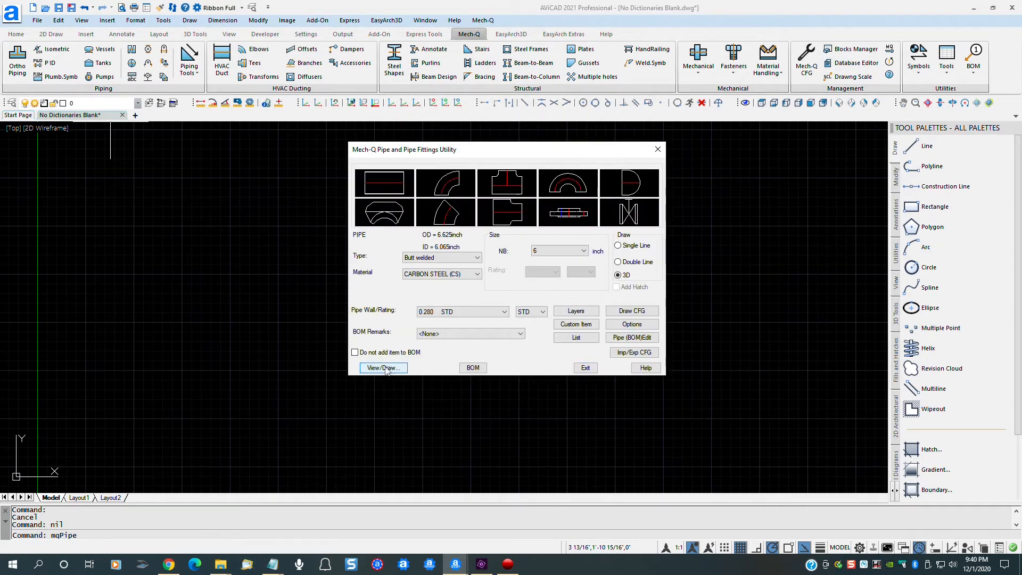
click(382, 367)
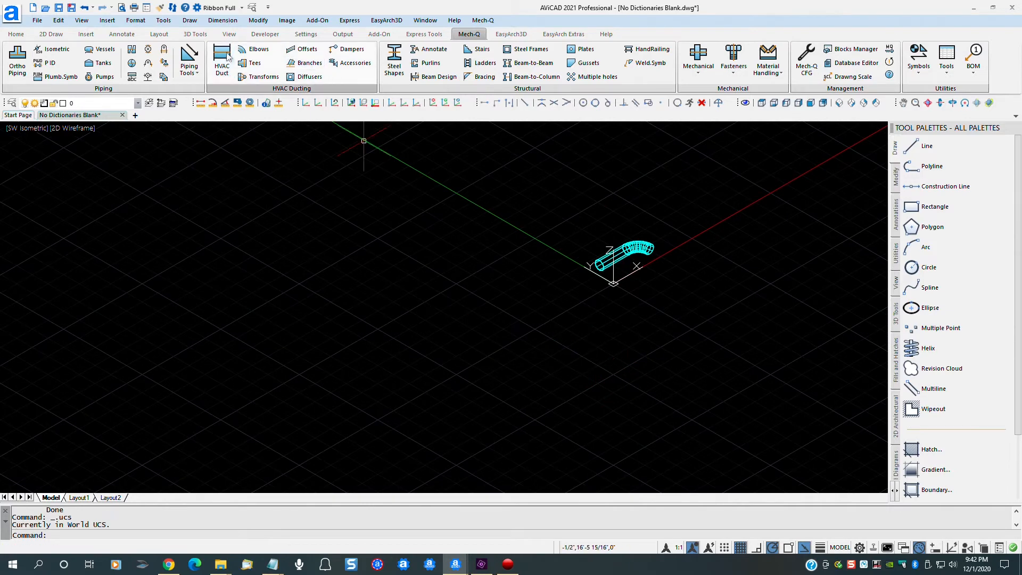
Set up a 48 by 36 uninsulated rectangular straight duct
click(221, 58)
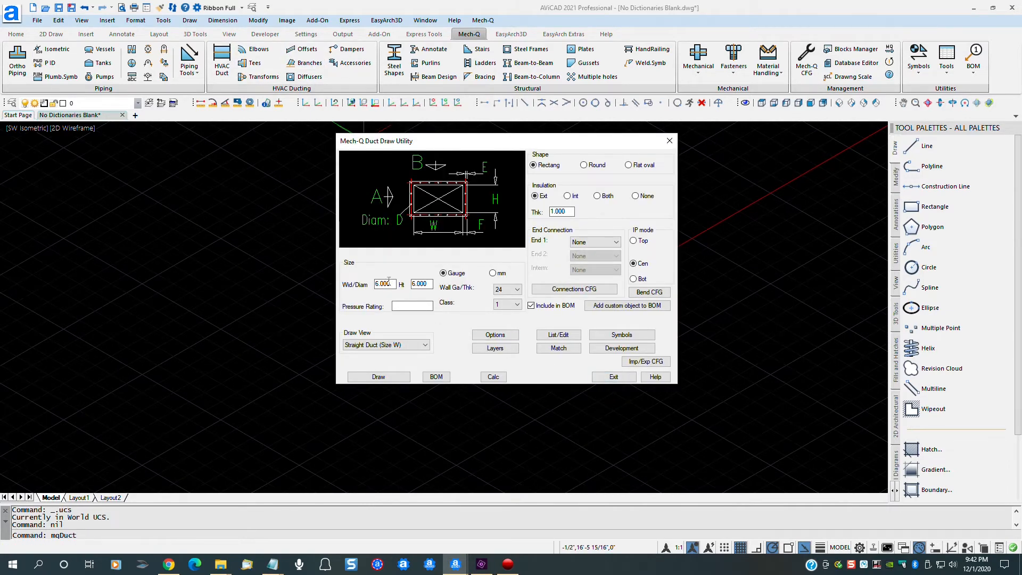
text(48)
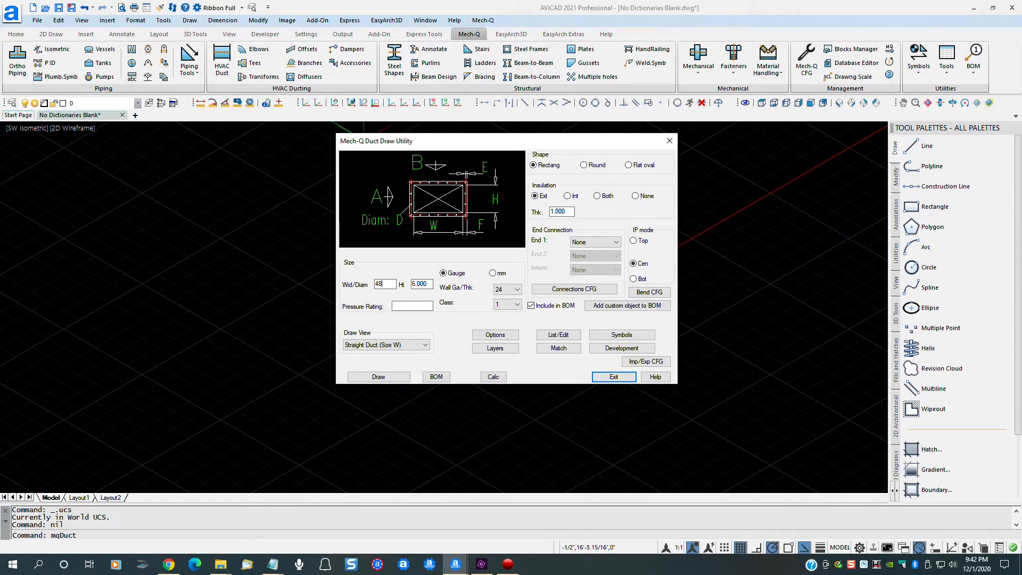
text(3)
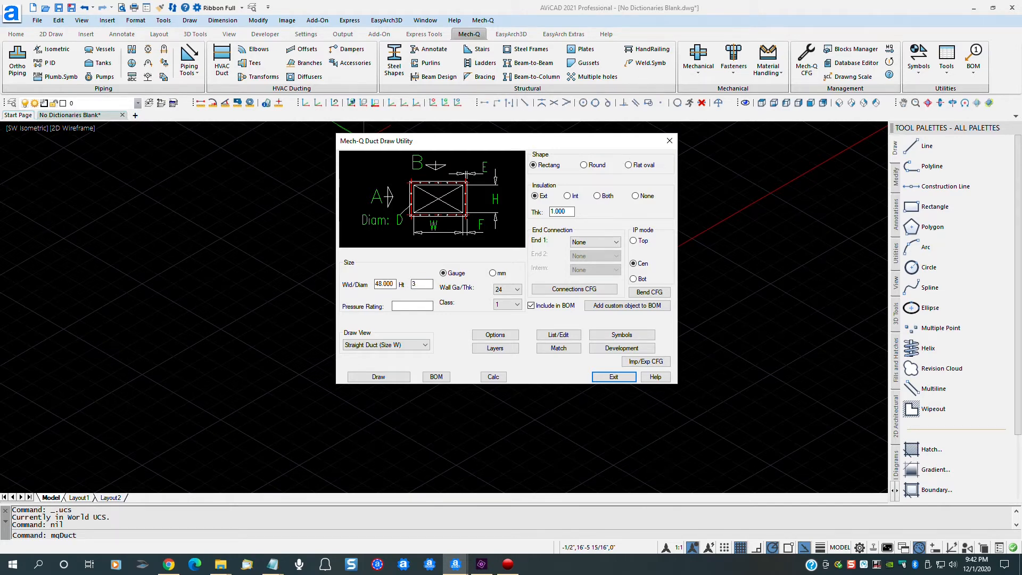
text(6)
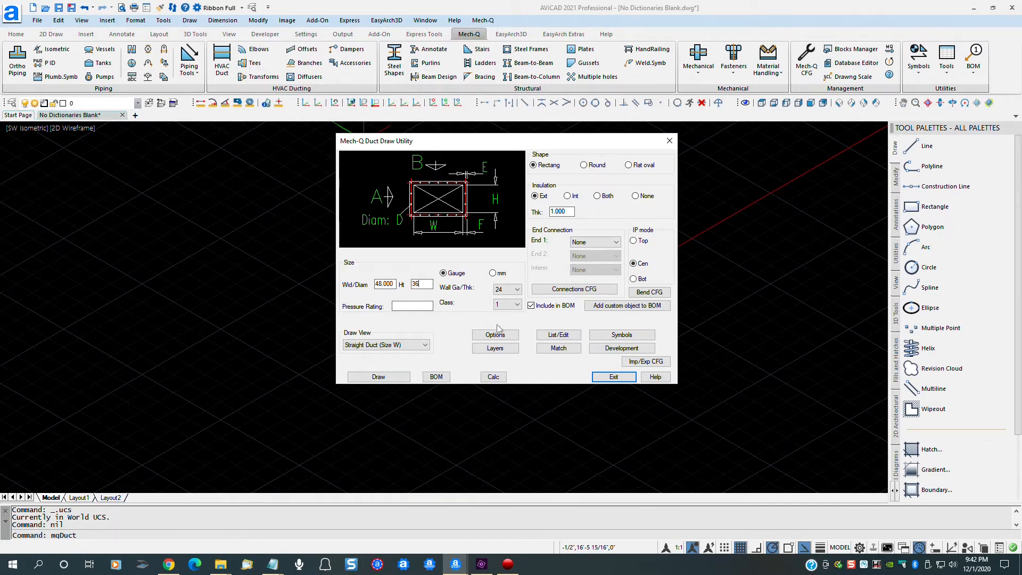
click(635, 195)
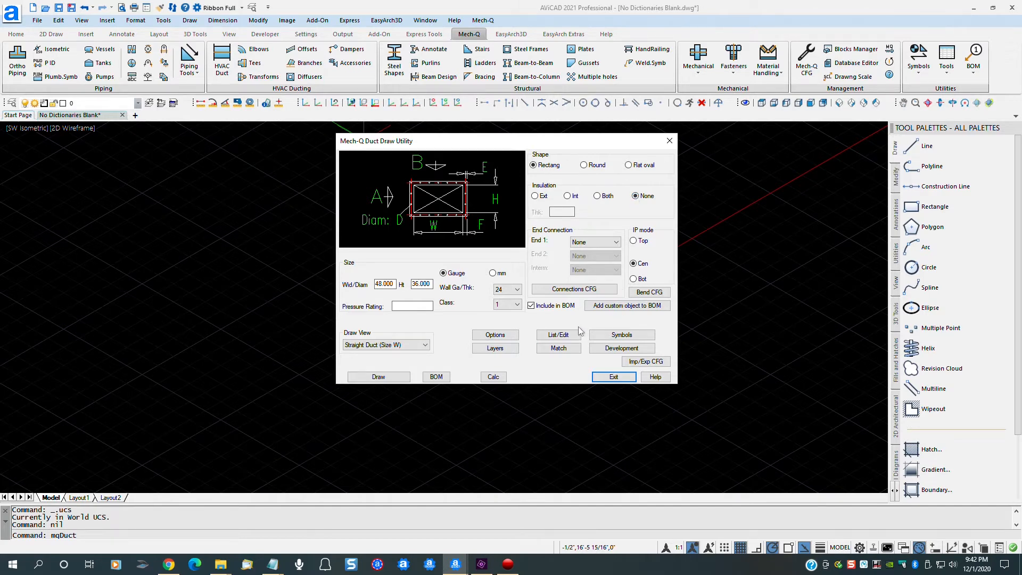
Place the duct at a fixed Z-elevation of 12 and draw it in 3D
click(495, 335)
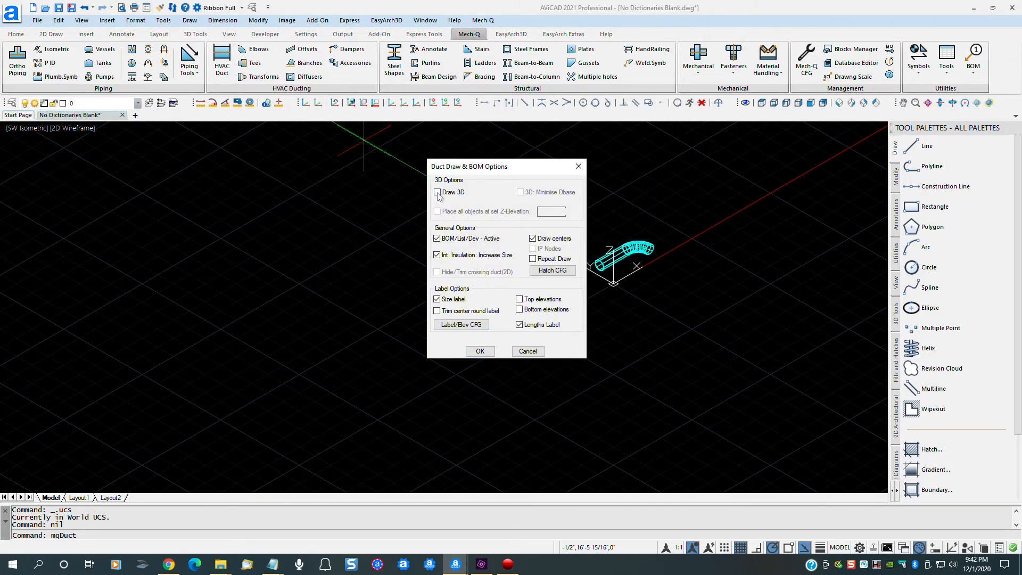
click(438, 192)
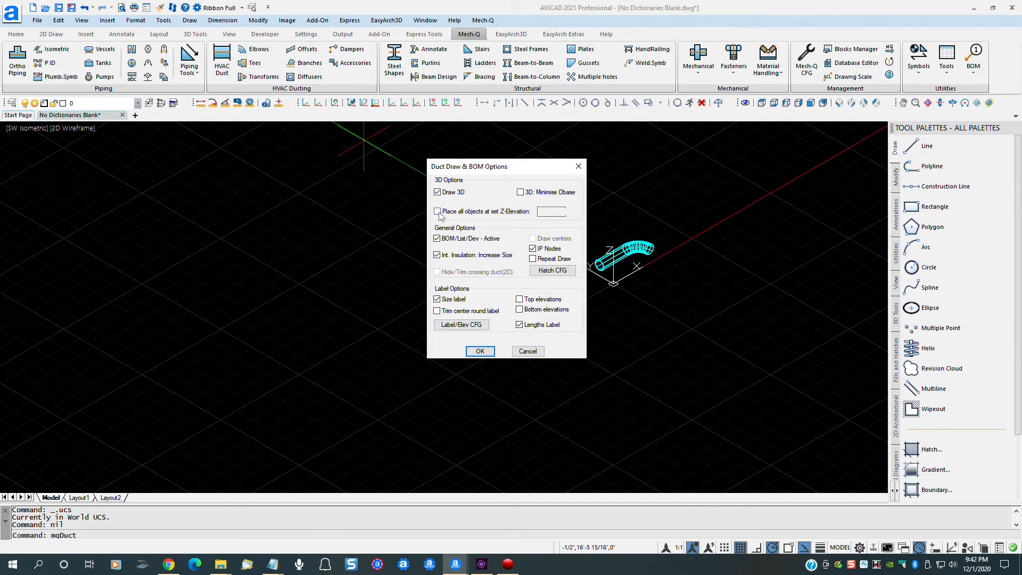
click(436, 210)
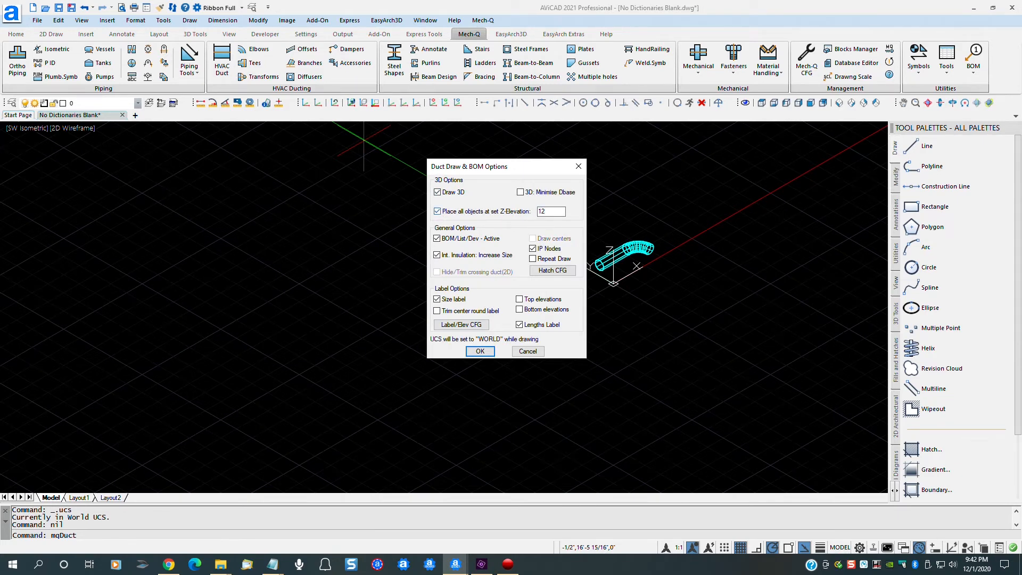
click(478, 350)
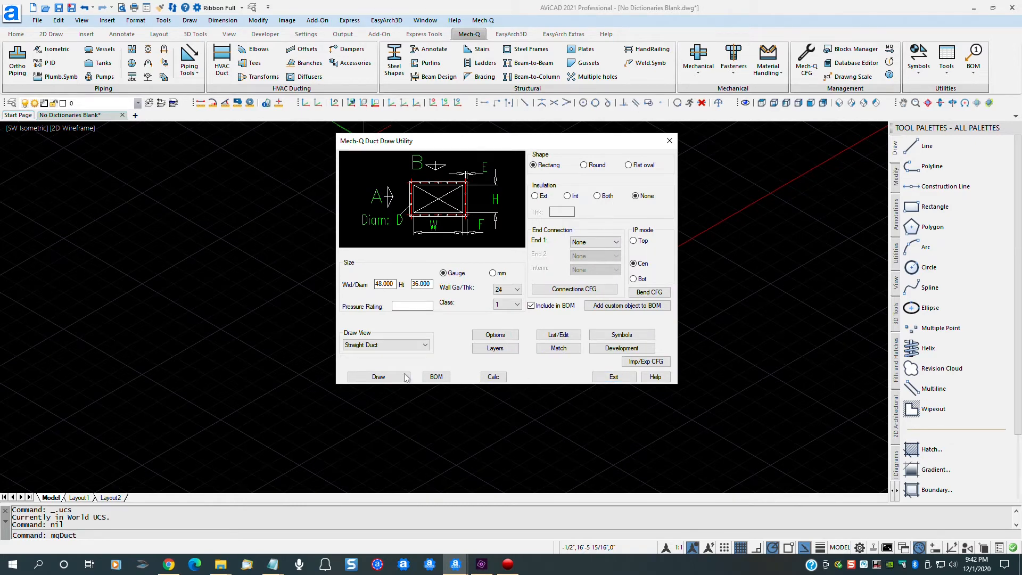
click(376, 377)
text(nod)
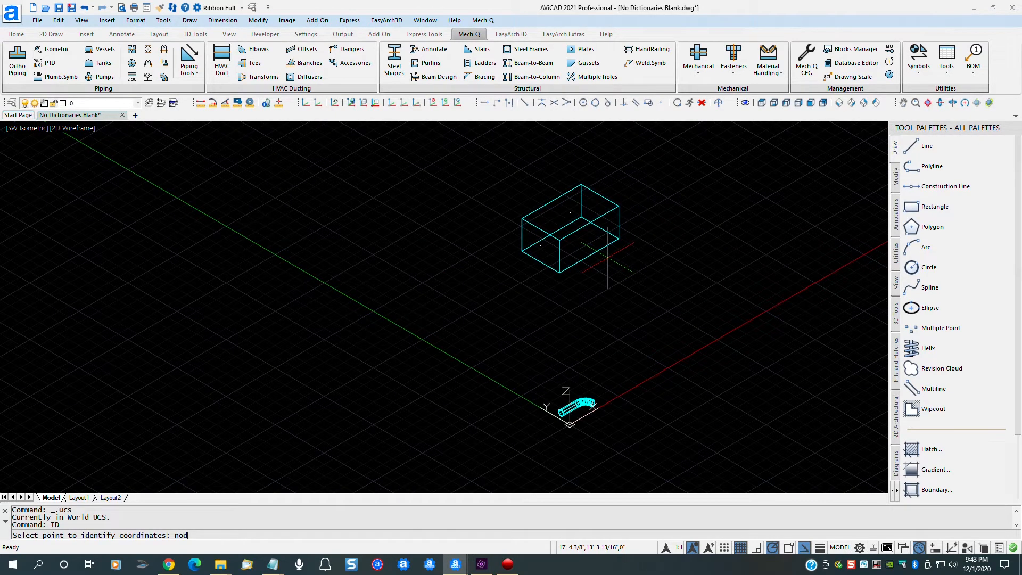
Place a 3D HP14x89 steel column beside the duct via Structural Sections
click(543, 248)
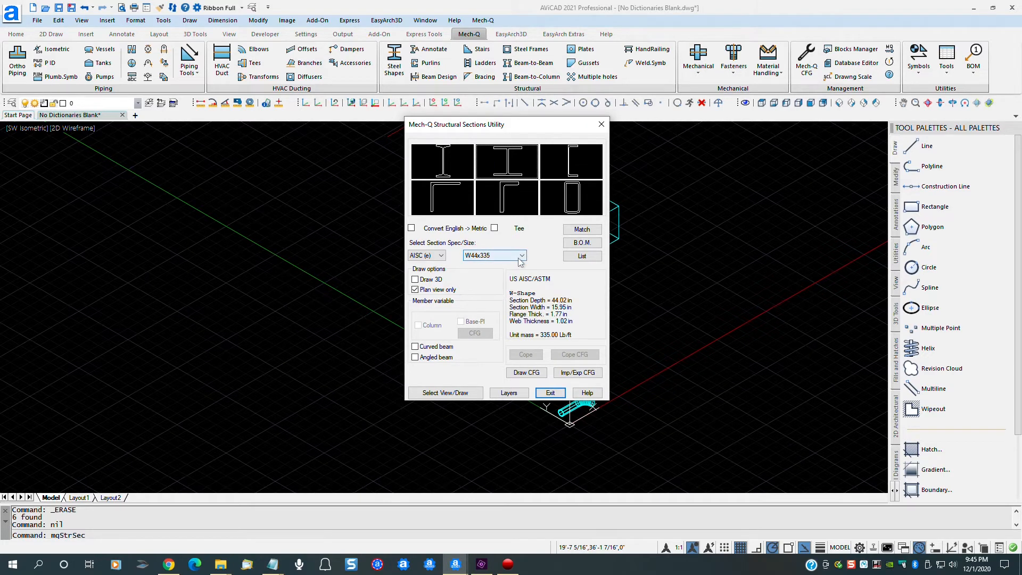
click(521, 254)
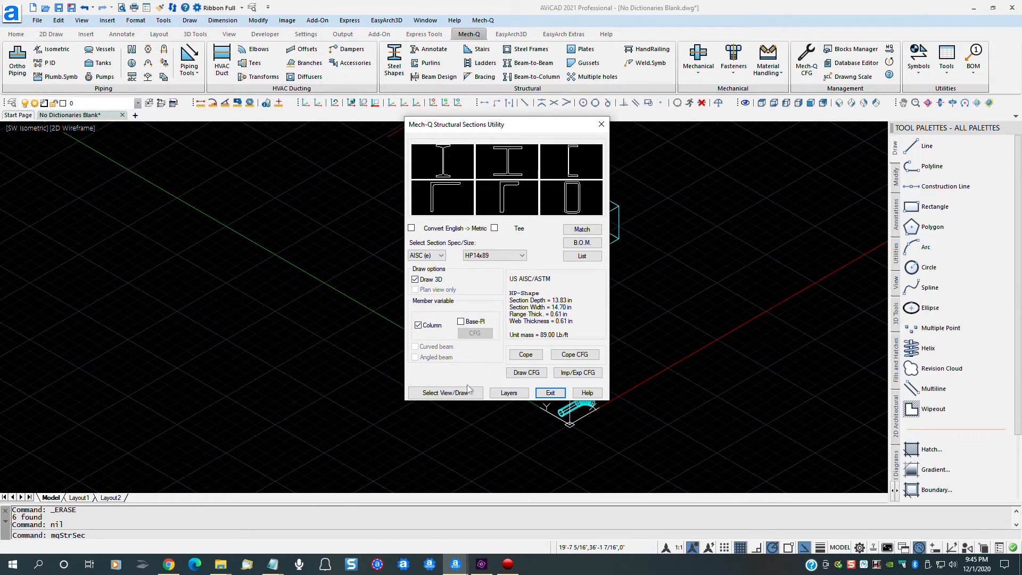
click(445, 393)
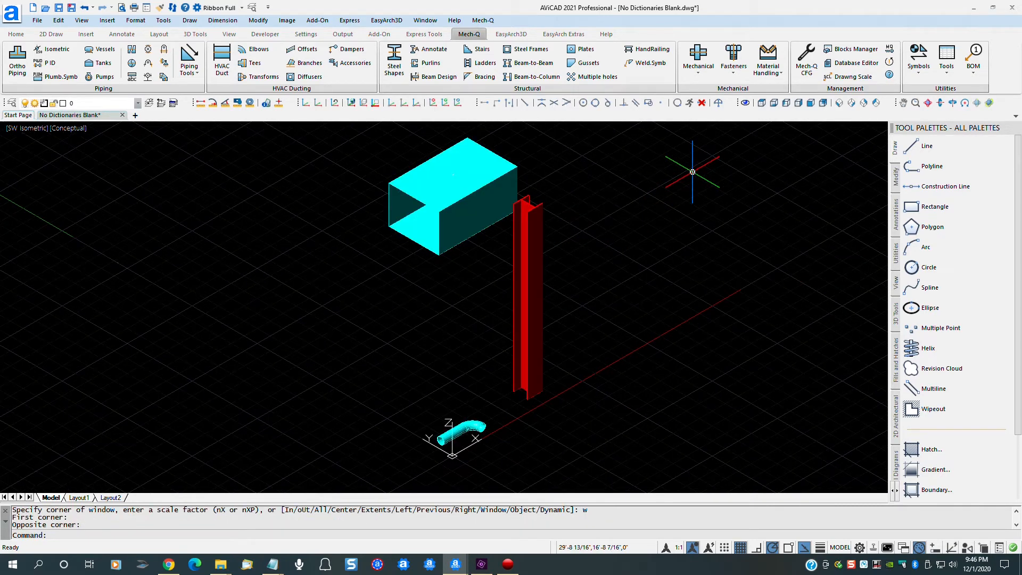
Bring up the Mech-Q Configuration dialog again
click(806, 58)
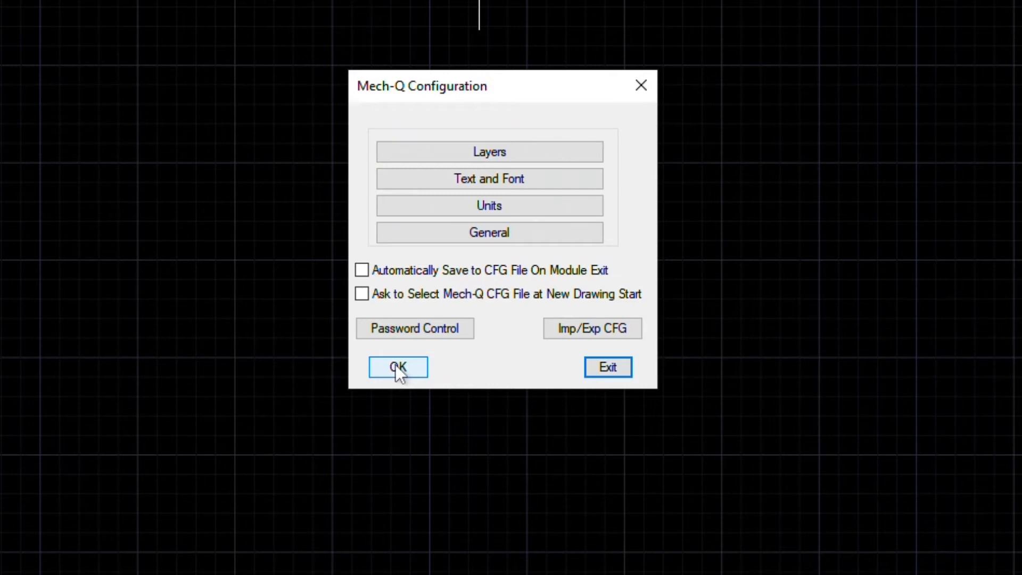
click(397, 367)
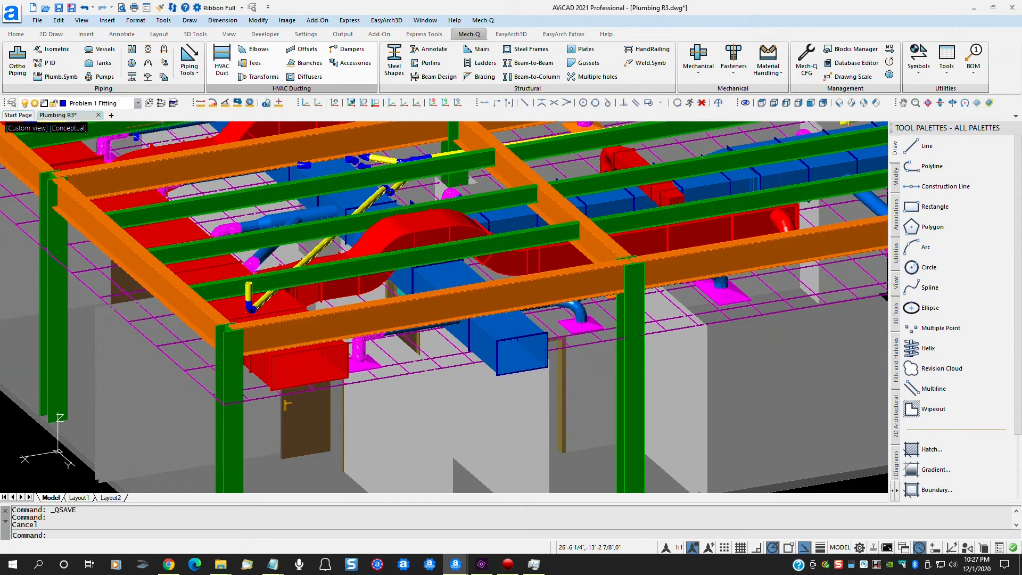
From HVAC Duct, choose Export ALL Mech-Q Module Settings with the all-modules INI file type
click(222, 59)
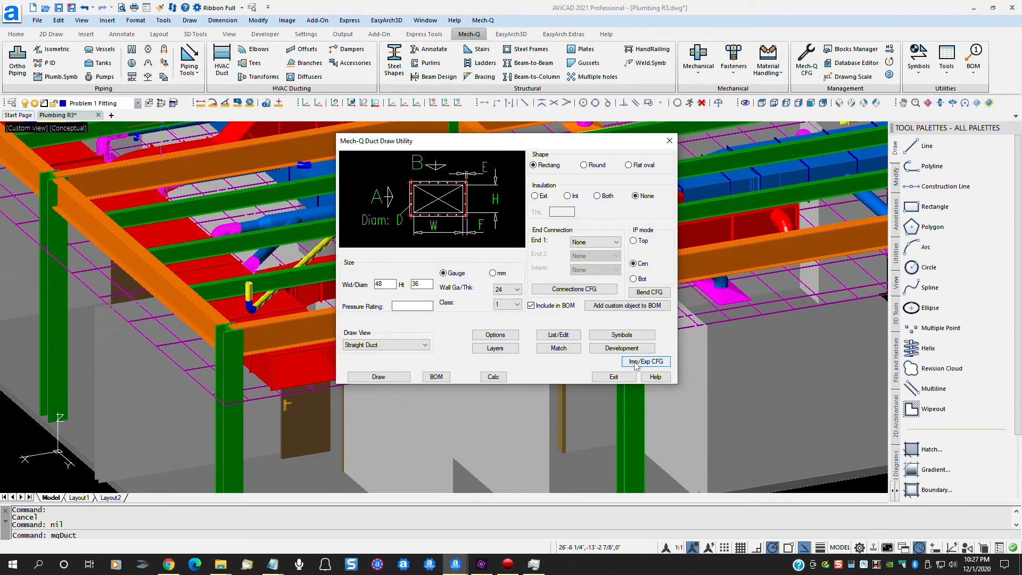
click(645, 361)
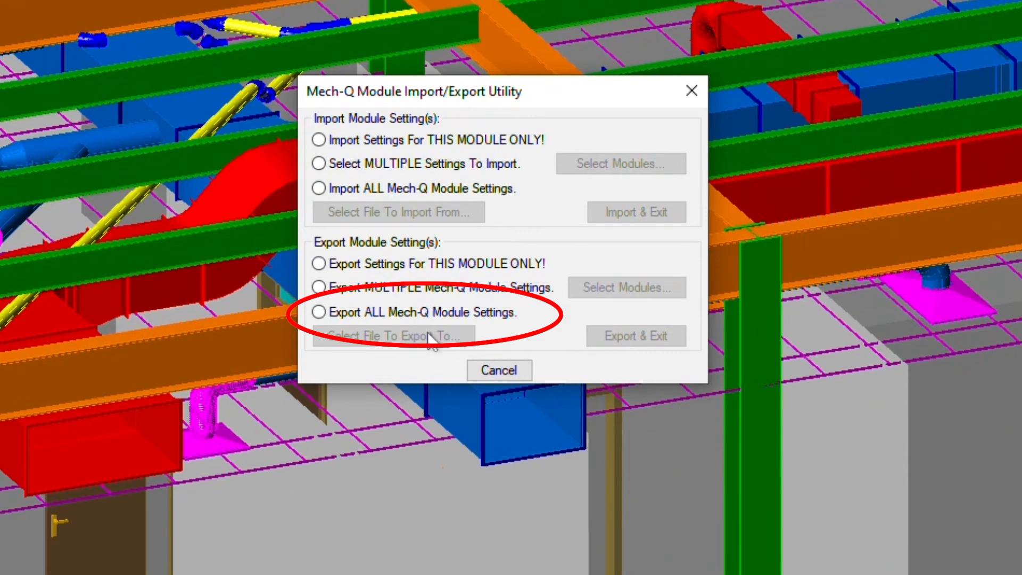
click(318, 312)
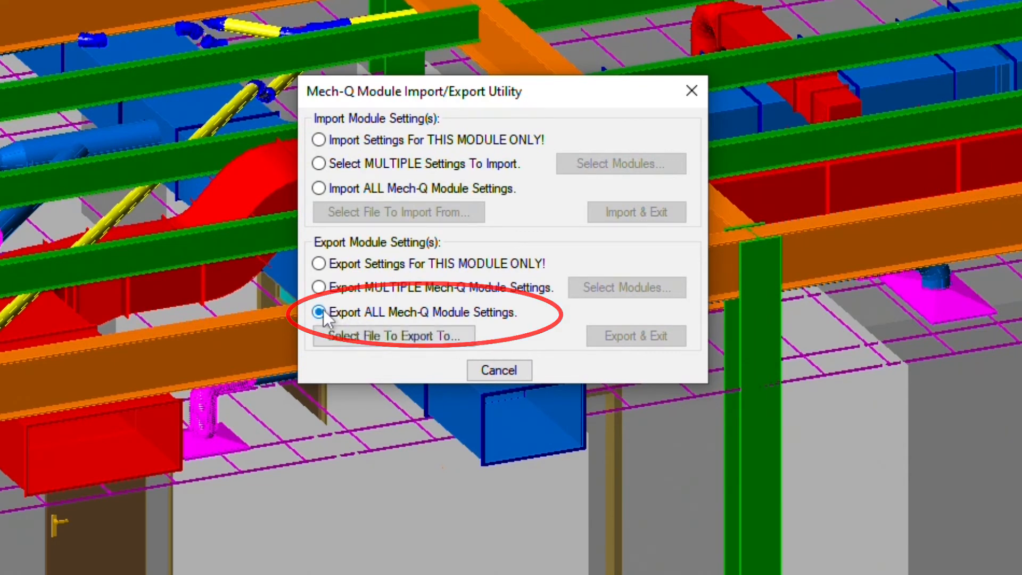
click(393, 335)
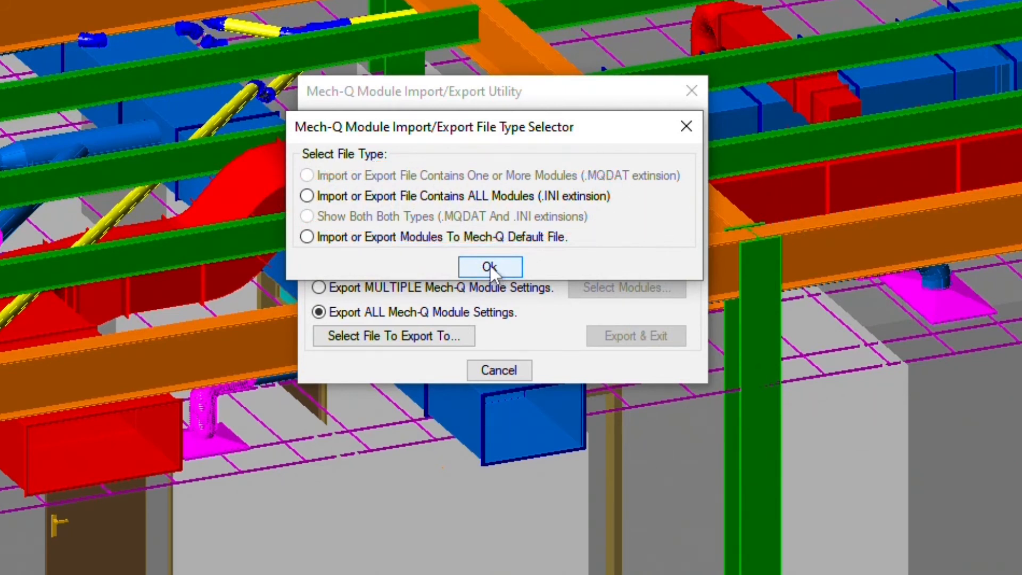
mouse_move(424, 208)
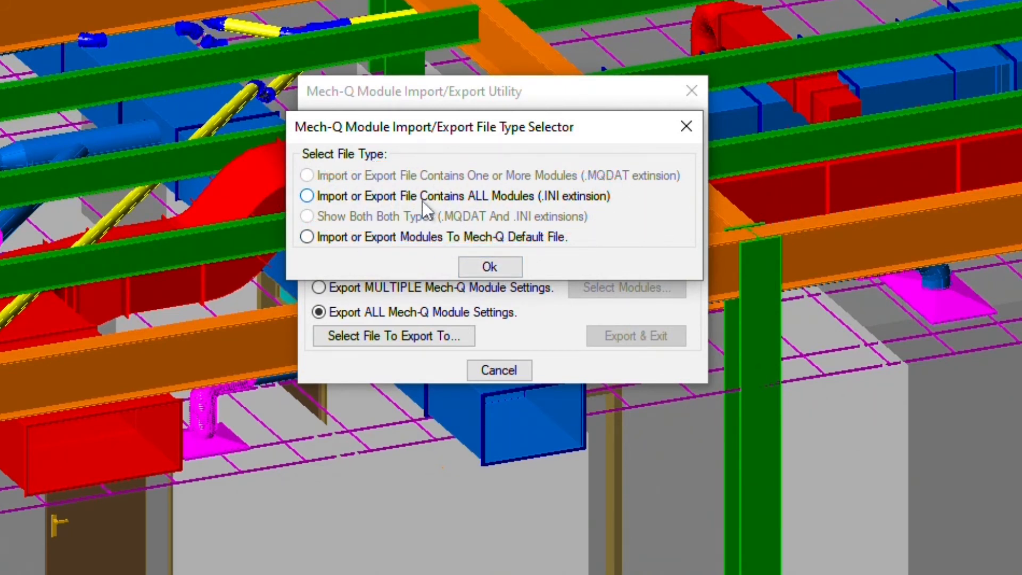
click(489, 266)
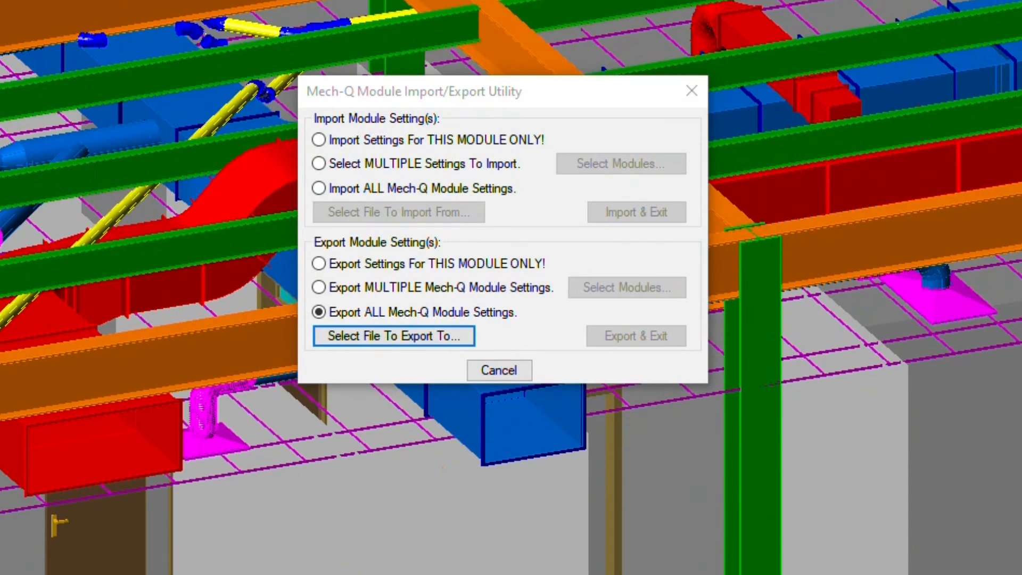
Save the export file as '3D Office Building Settings.ini'
click(392, 335)
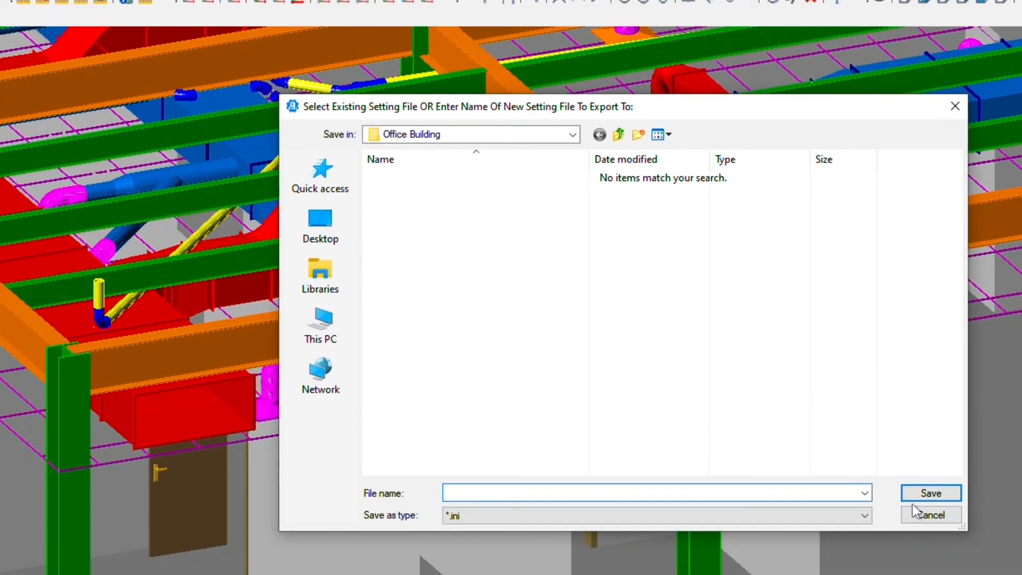
text(3)
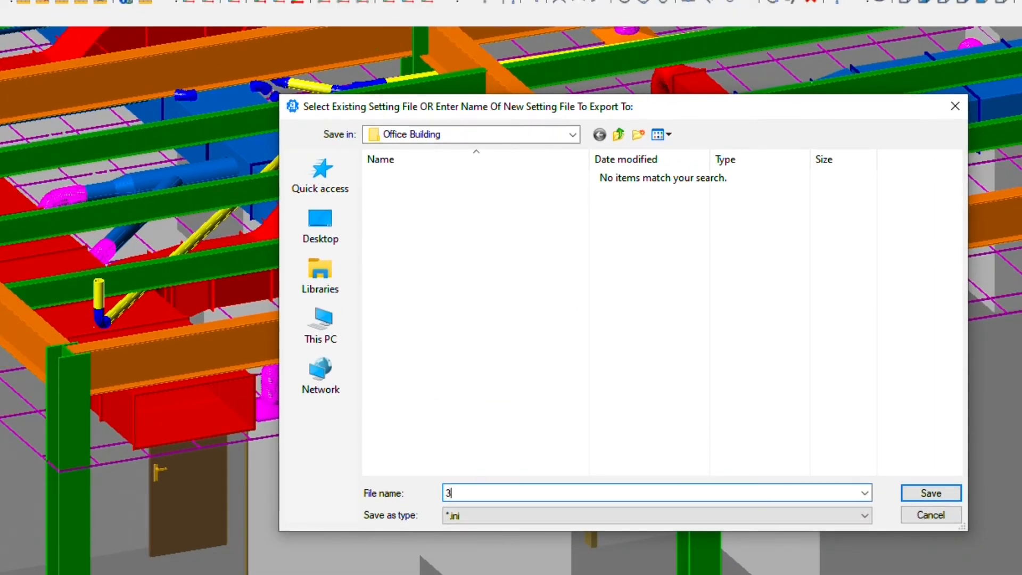
text(D Of)
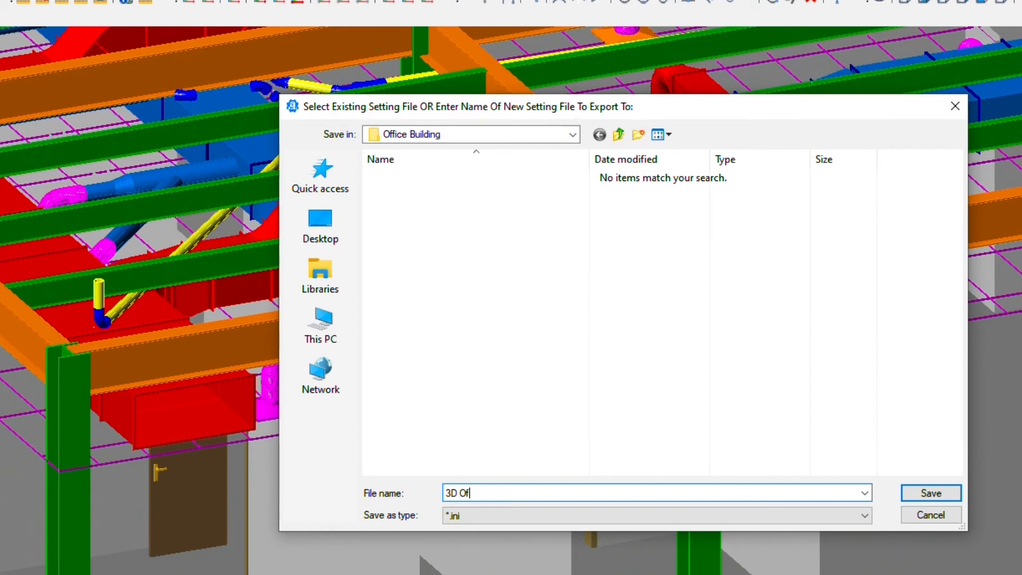
text(fice)
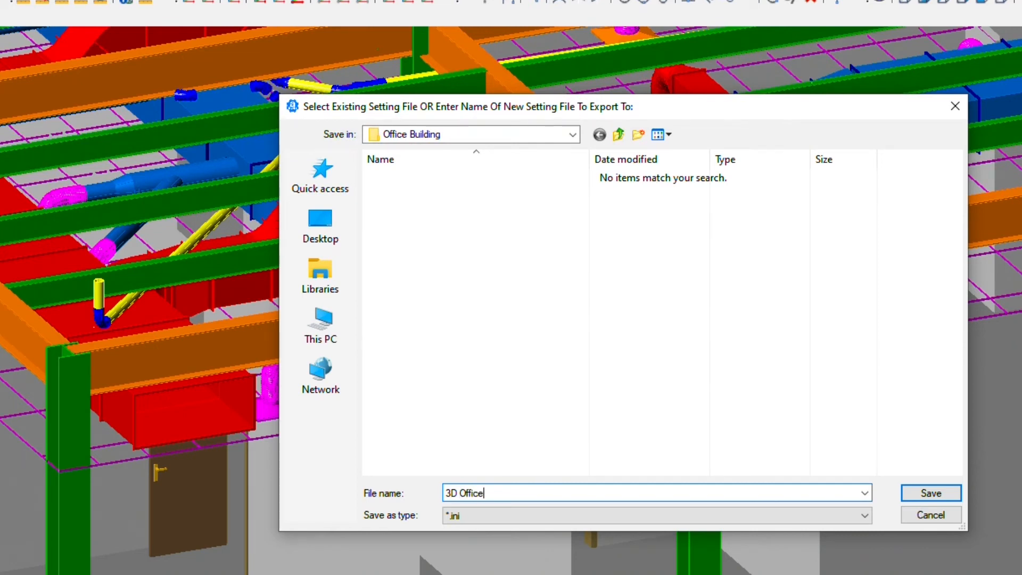
text(B)
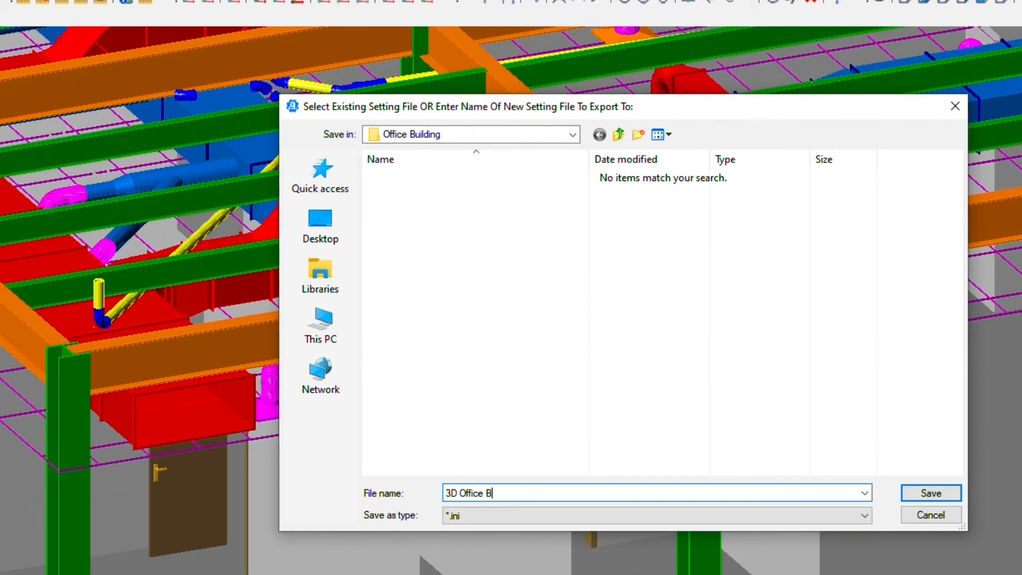
text(uilding)
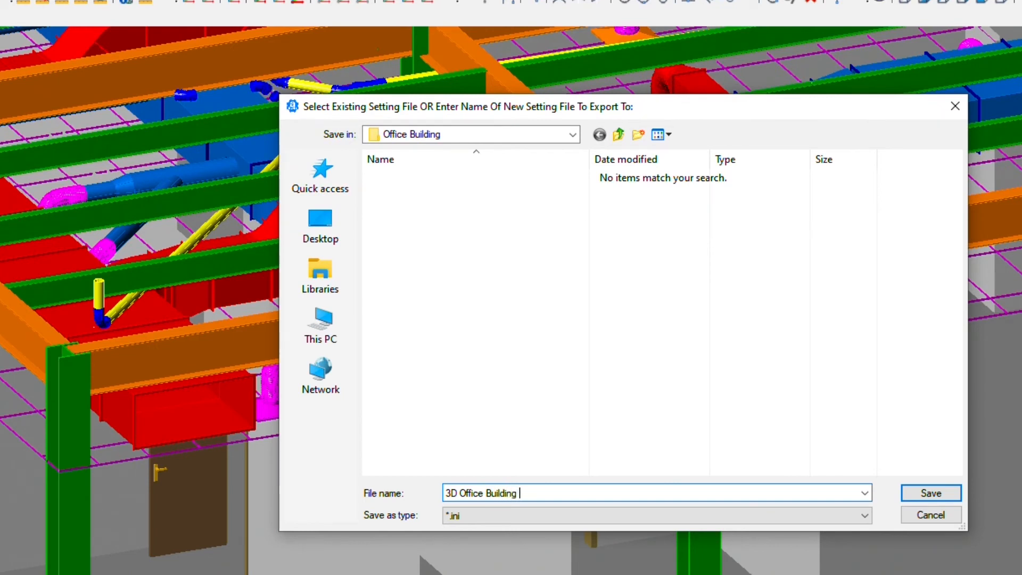
text(Settings)
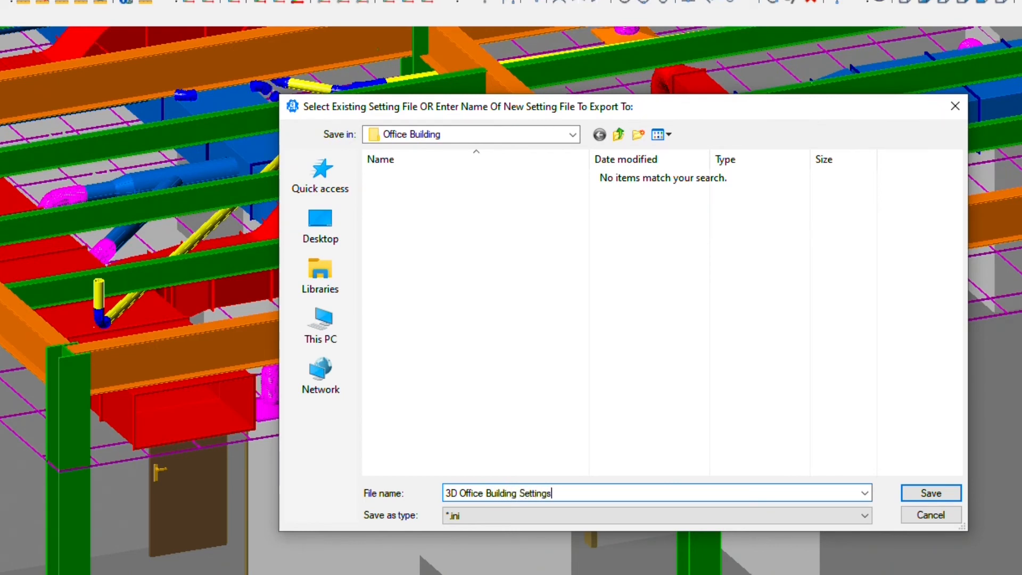
mouse_move(951, 499)
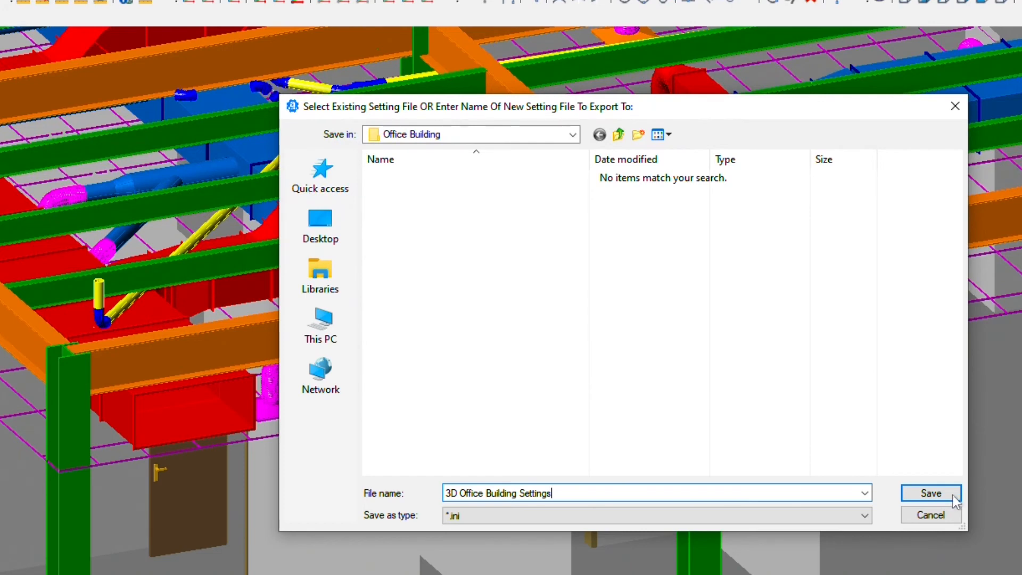
click(929, 493)
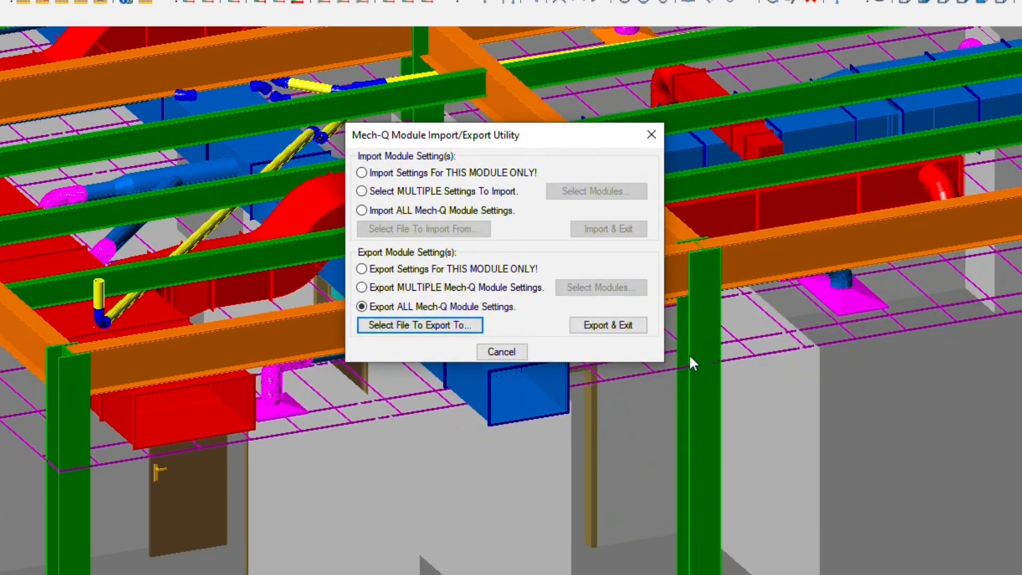
Export all 50 module settings and acknowledge the confirmation
click(606, 325)
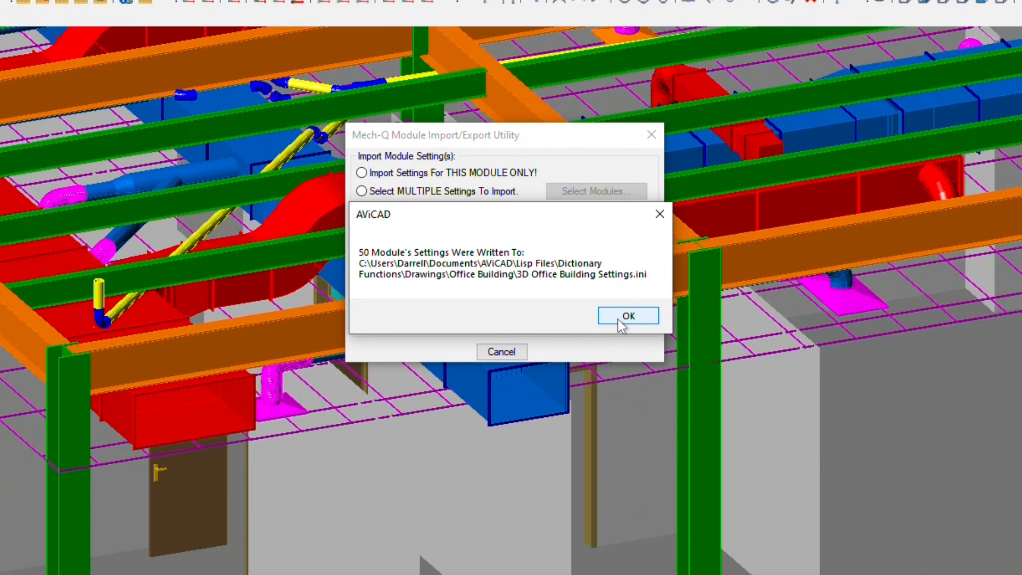
click(627, 315)
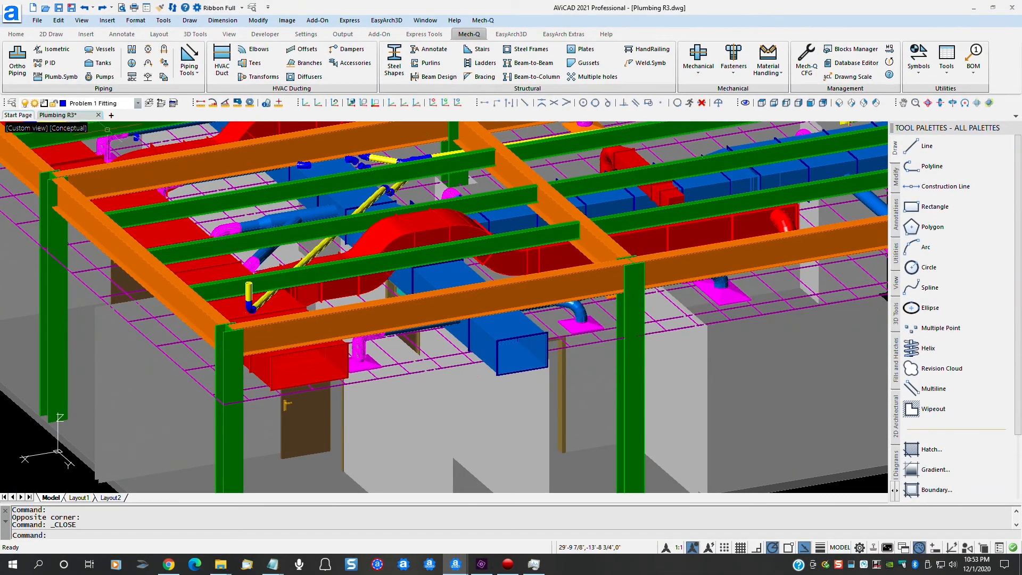
Open No Dictionaries Blank.dwg from the Start Page
click(18, 115)
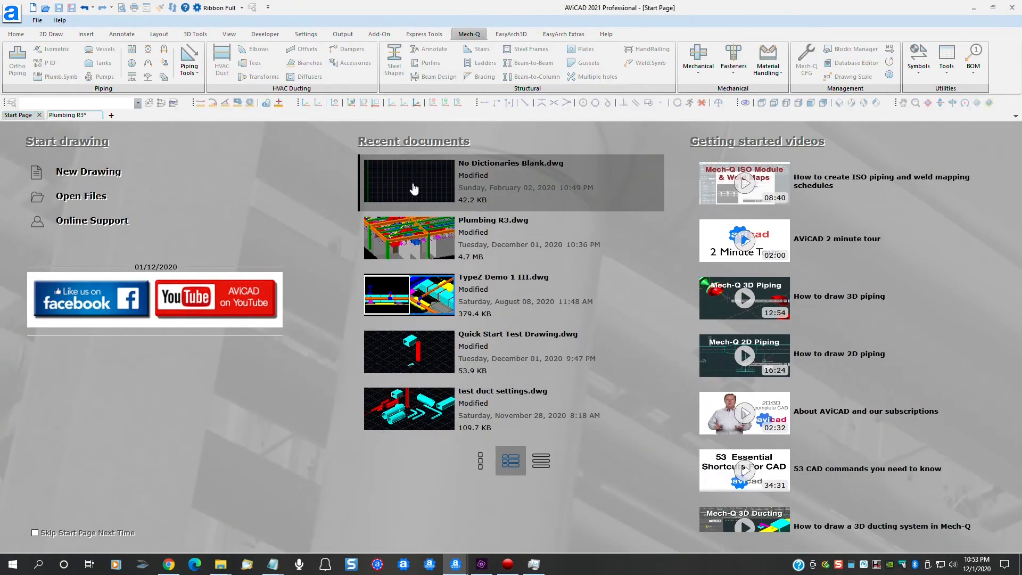
double_click(409, 182)
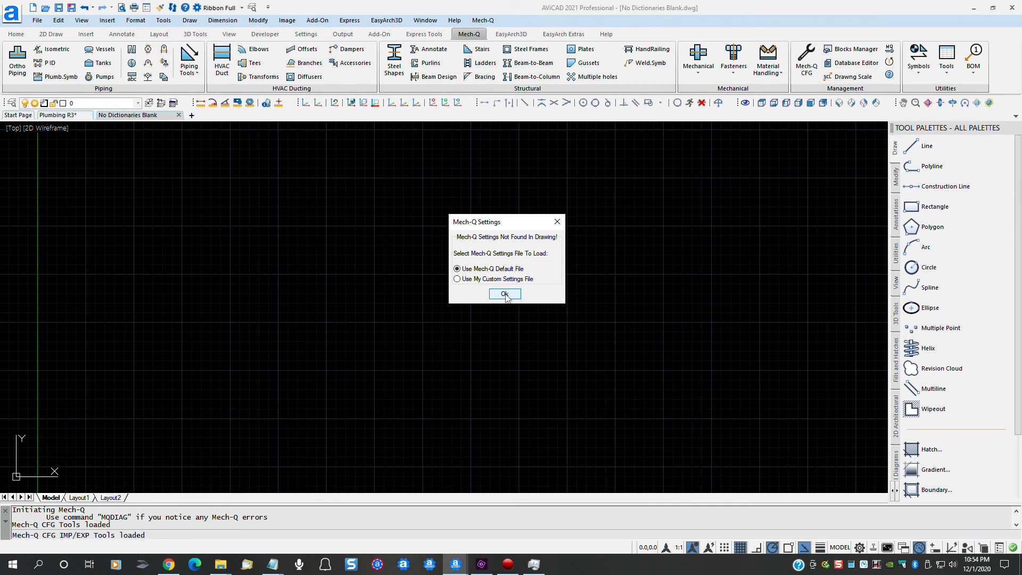
Load Drawings > Office Building > 3D Office Building Settings.ini as the custom Mech-Q settings file
click(456, 278)
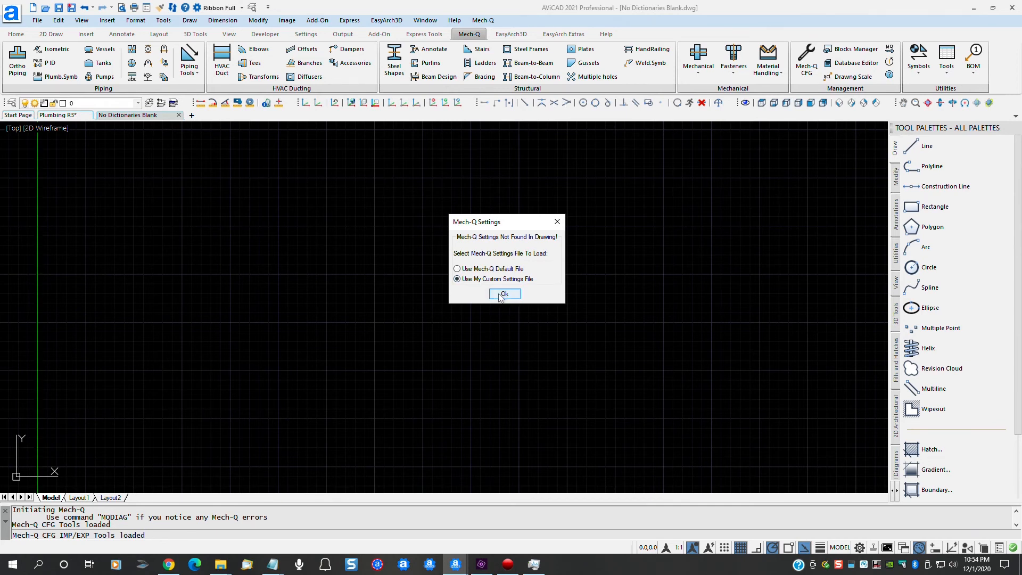
click(504, 293)
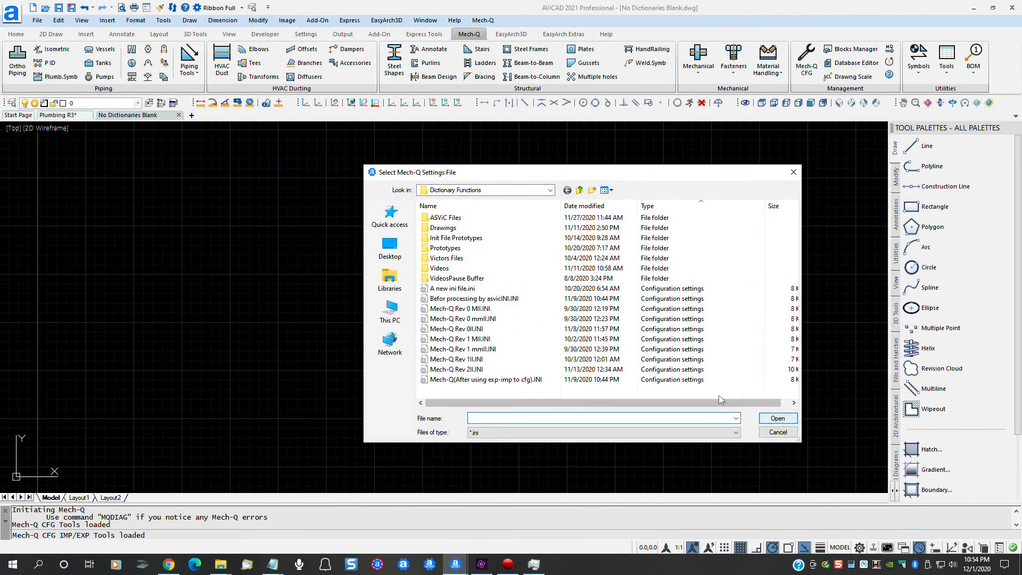
double_click(443, 228)
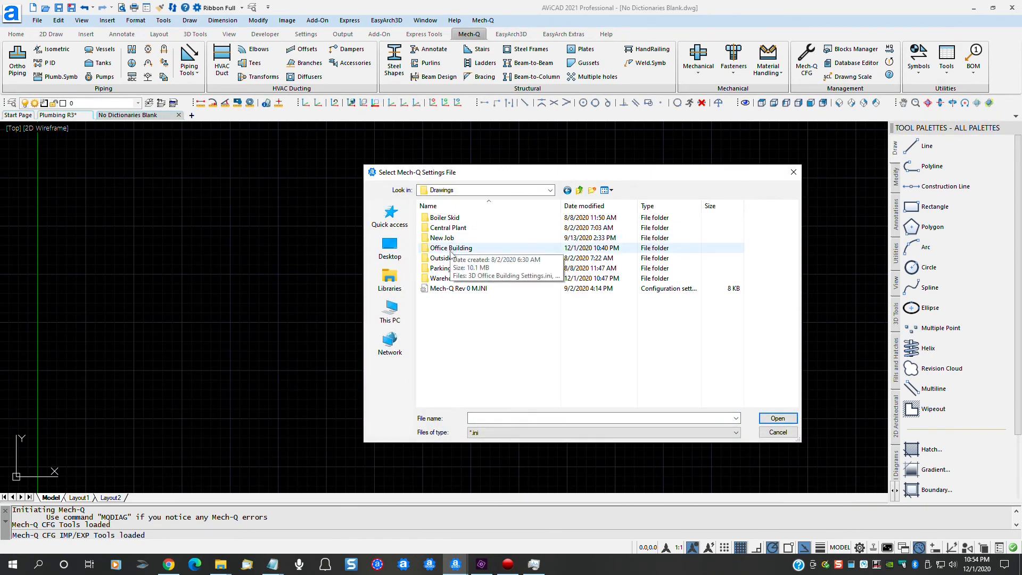
double_click(449, 248)
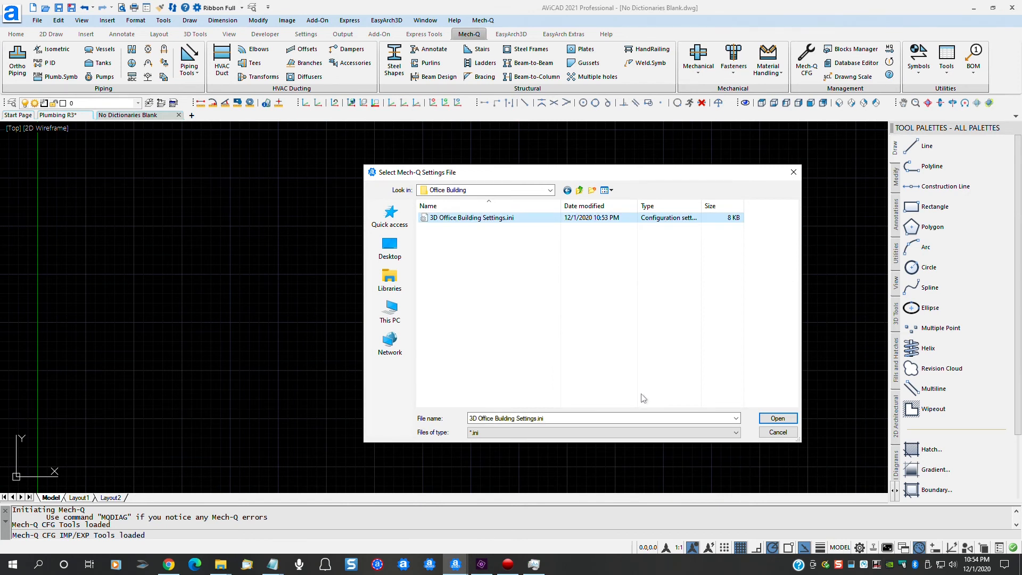
click(777, 417)
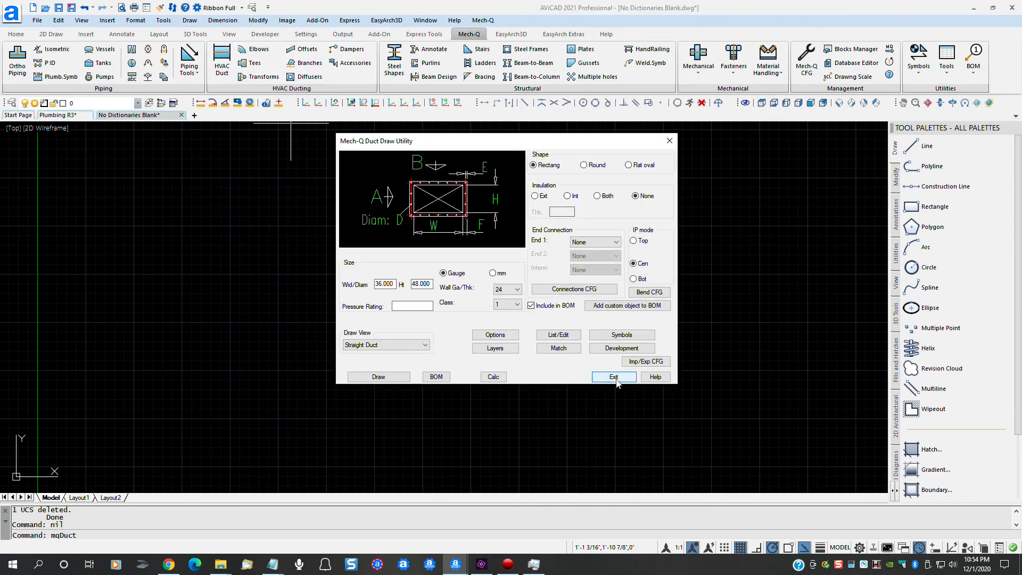
mouse_move(454, 313)
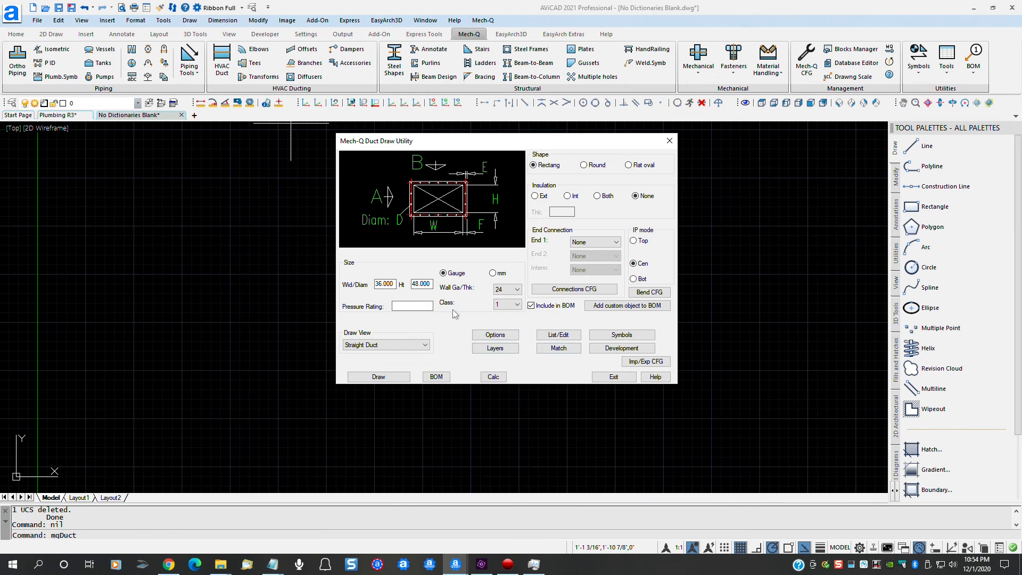
click(494, 334)
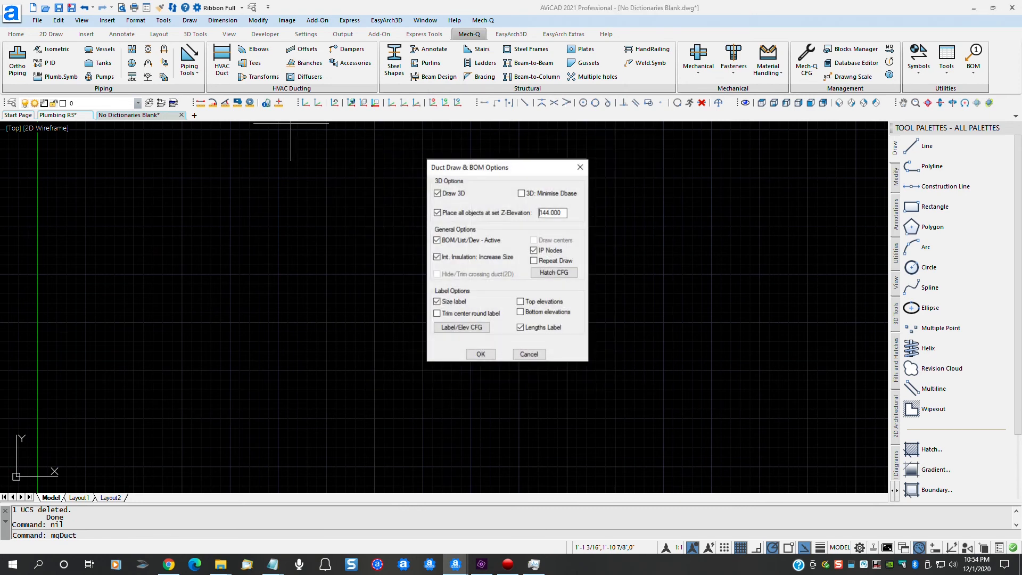
click(527, 346)
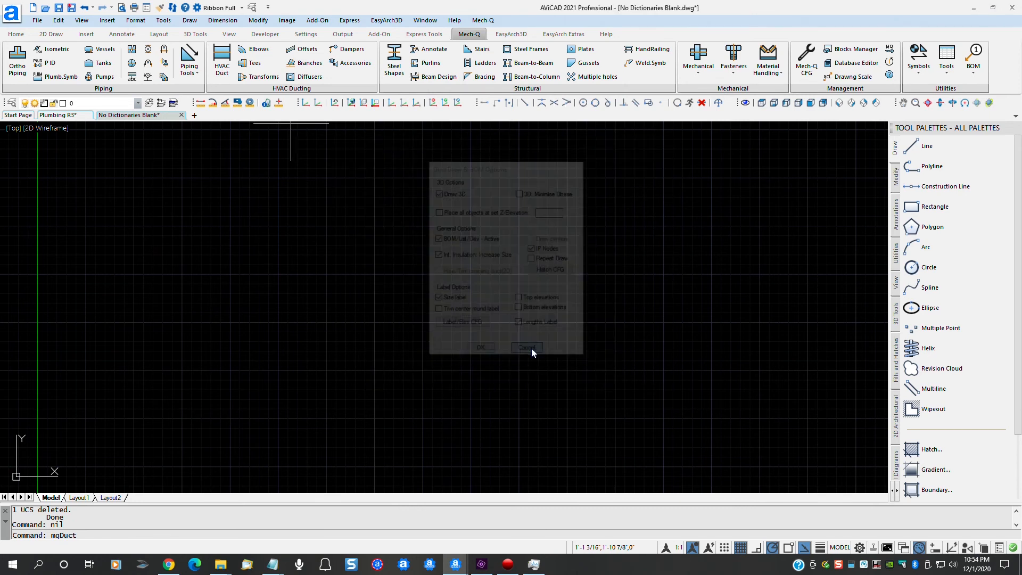
click(526, 347)
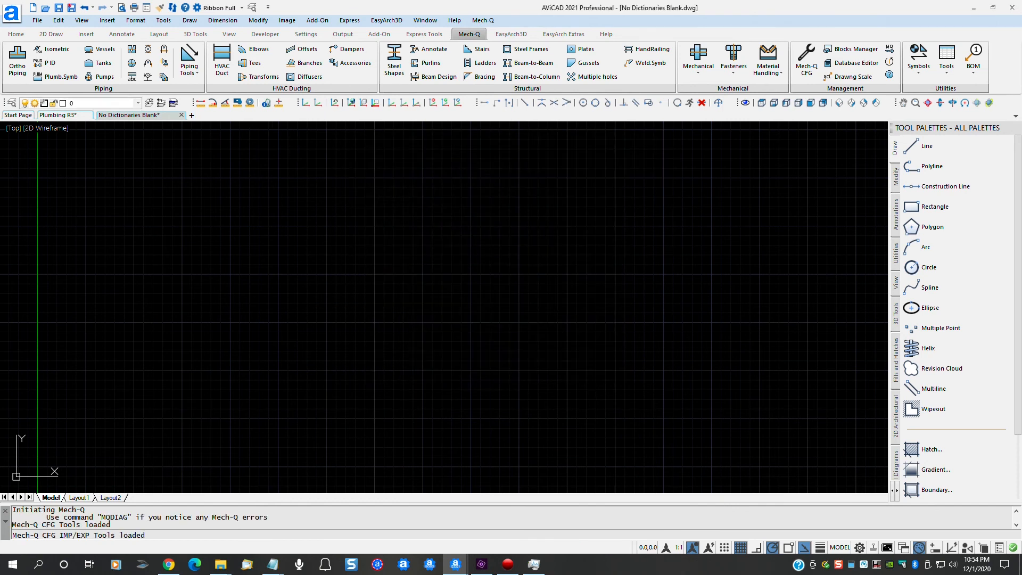
click(17, 62)
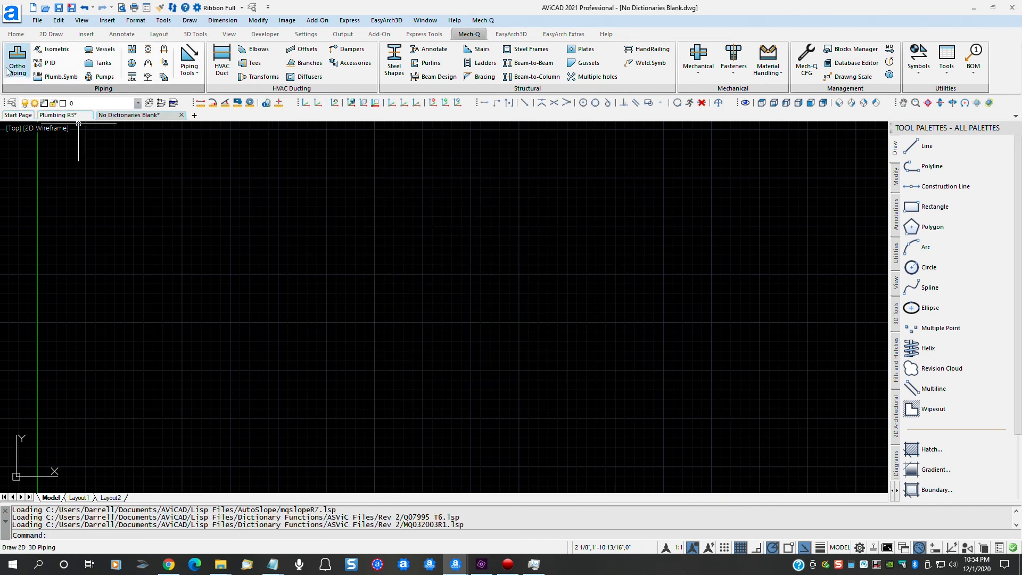
click(16, 61)
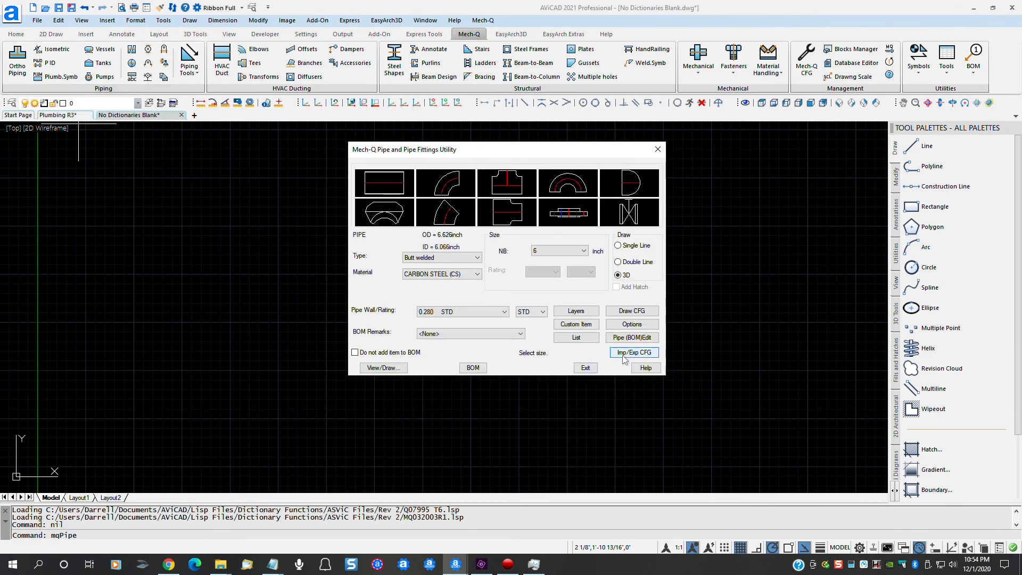
click(630, 323)
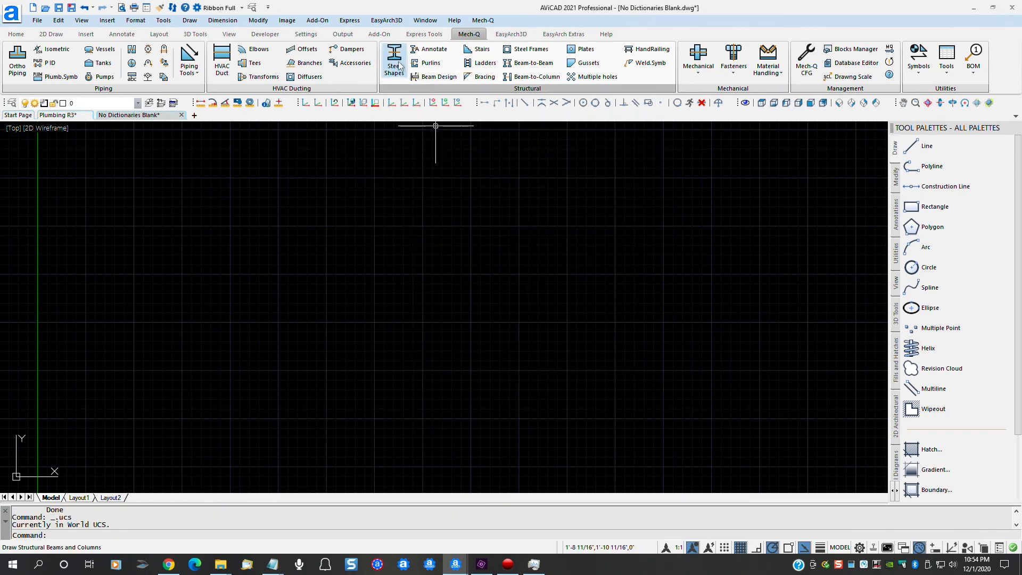
click(392, 58)
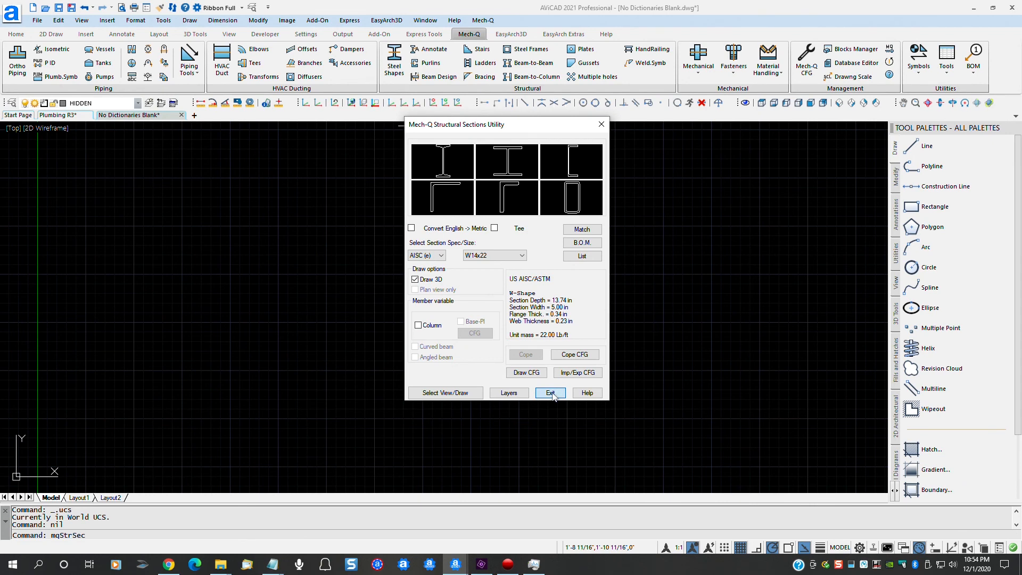
click(549, 393)
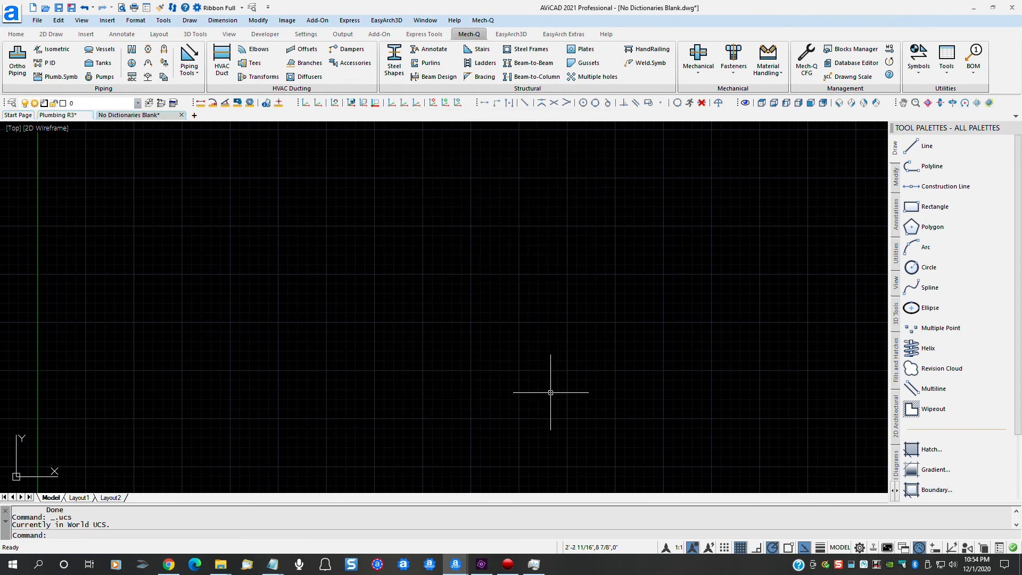